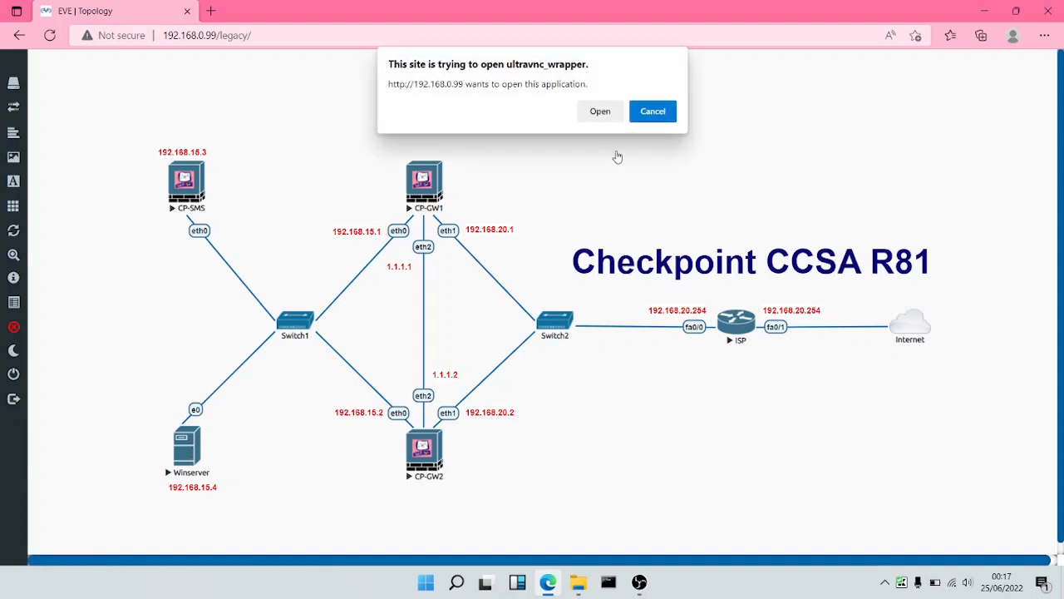
Launch the Winserver VNC console from the EVE-NG lab to reach SmartConsole
{"action": "left_click", "coordinate": [599, 111]}
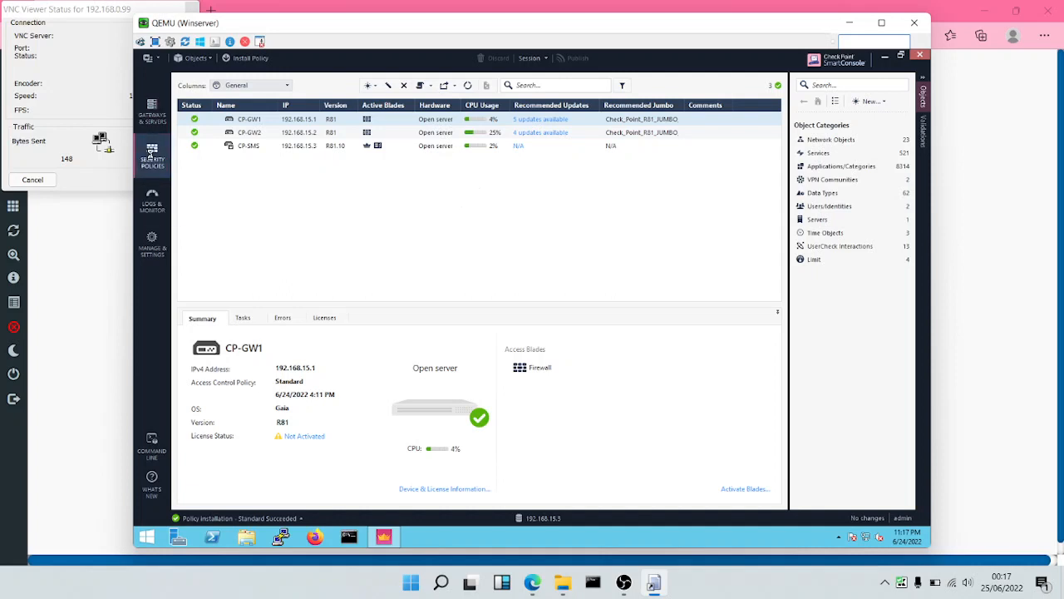
Open CP-GW1's gateway properties from Gateways & Servers at the HTTPS Inspection page
{"action": "left_click", "coordinate": [152, 156]}
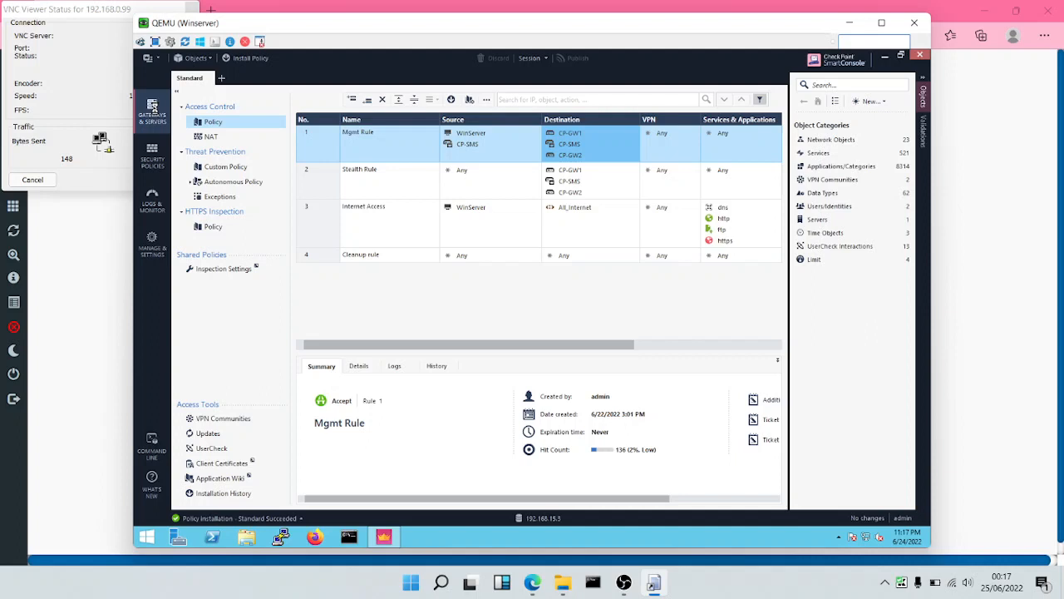
{"action": "left_click", "coordinate": [152, 113]}
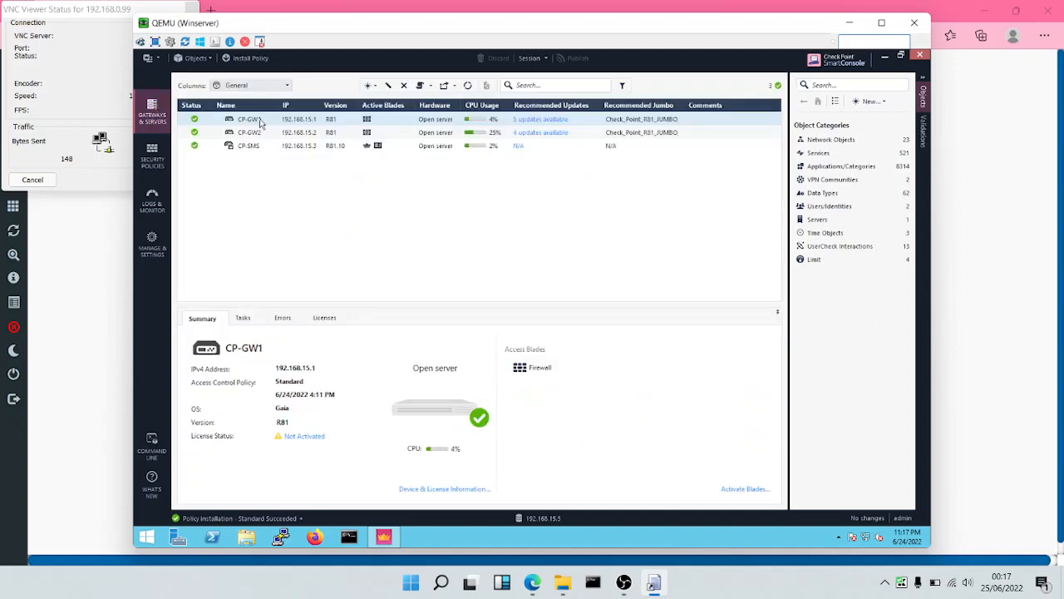
{"action": "double_click", "coordinate": [247, 119]}
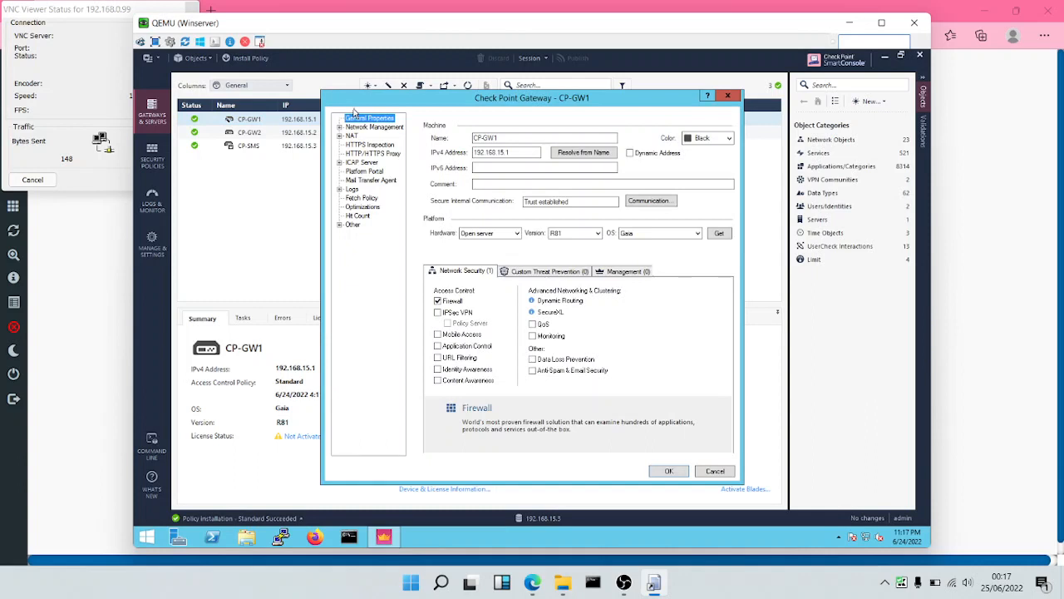
{"action": "left_click", "coordinate": [370, 144]}
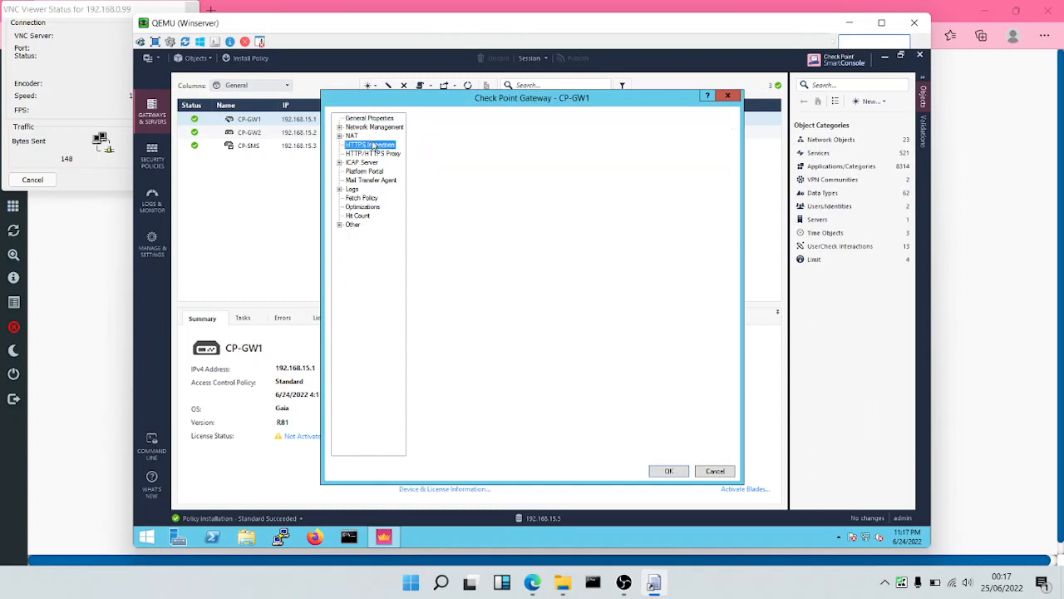
Load CP-GW1's HTTPS Inspection page showing the Create, deploy and Enable steps
{"action": "left_click", "coordinate": [370, 144]}
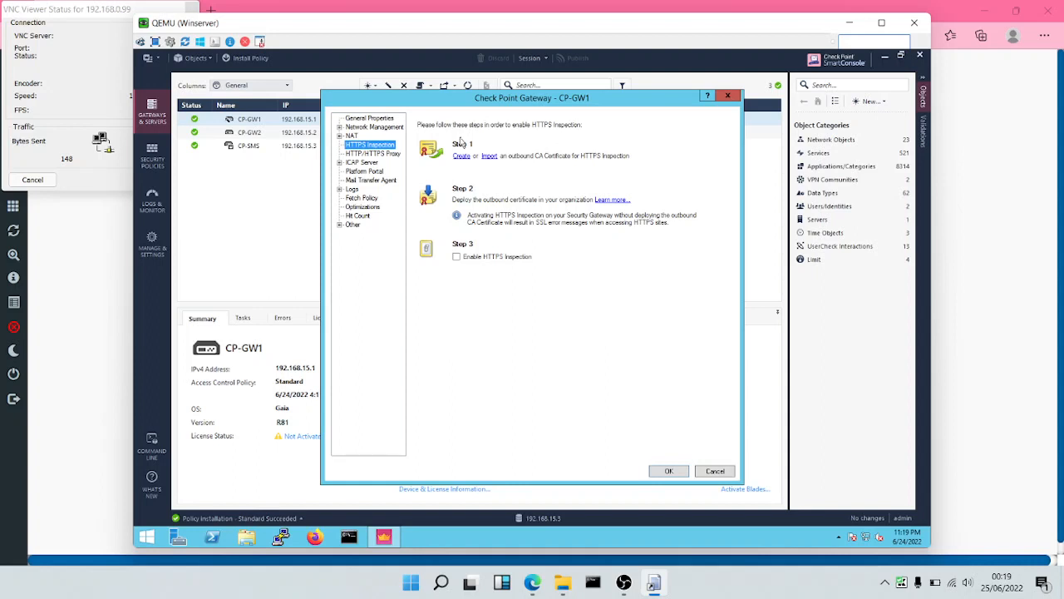
{"action": "mouse_move", "coordinate": [463, 159]}
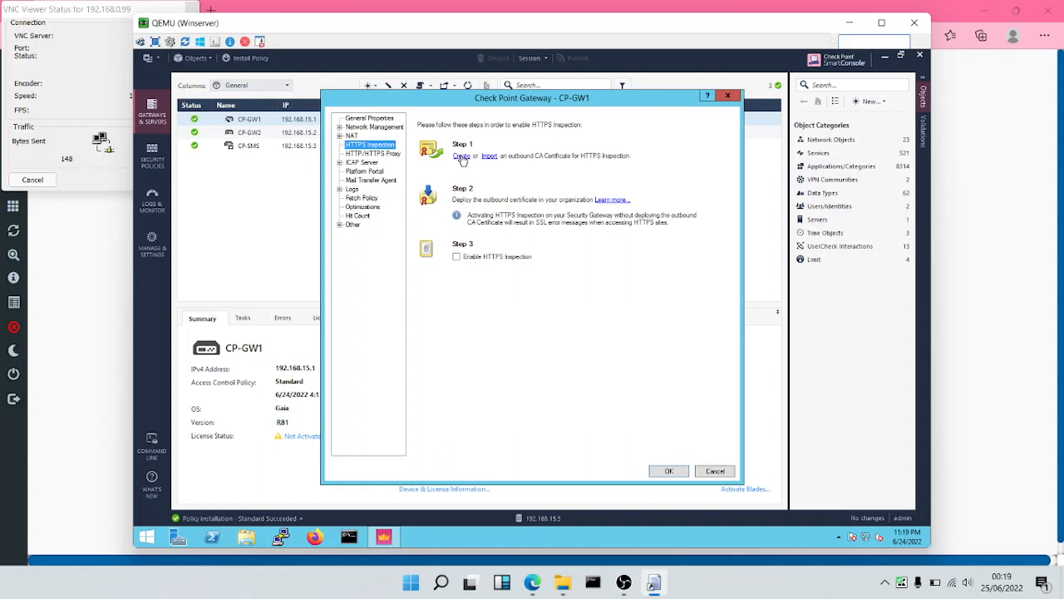
Create an outbound CA certificate issued by example.local with a private key password
{"action": "left_click", "coordinate": [461, 155]}
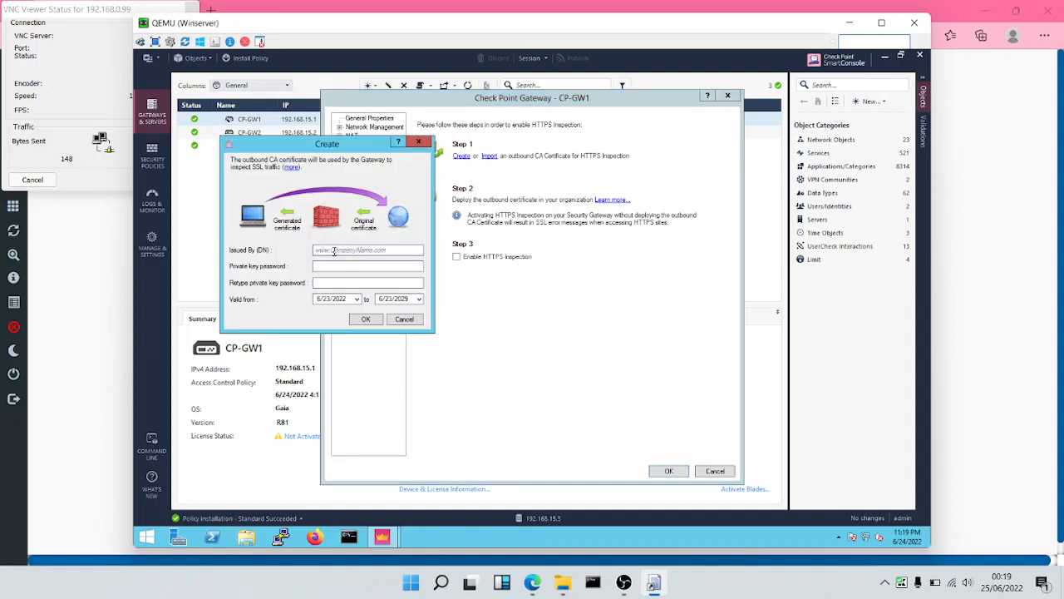
{"action": "type", "text": "example.loc"}
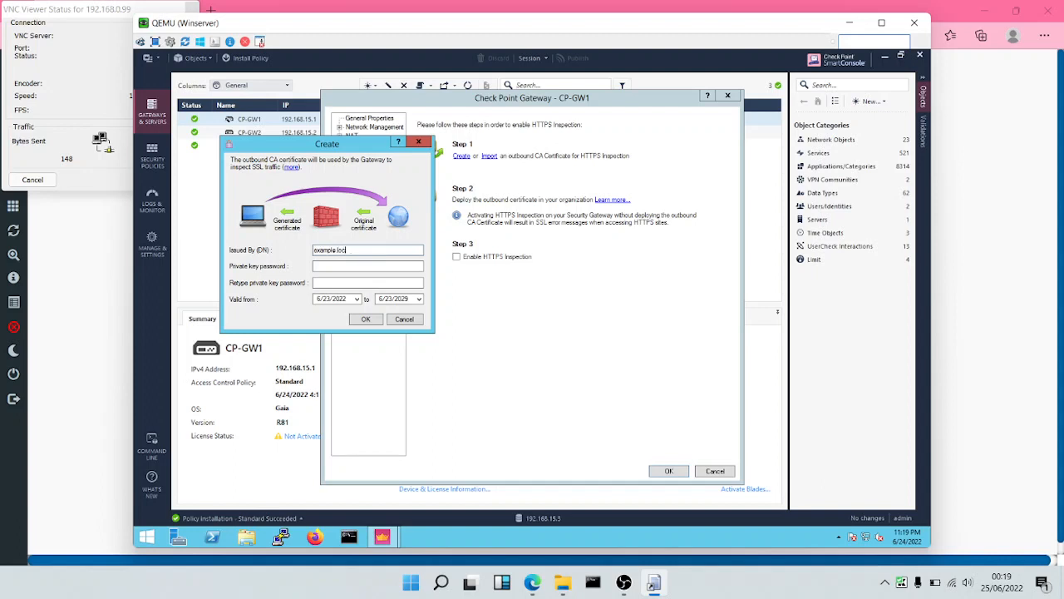
{"action": "left_click", "coordinate": [367, 266]}
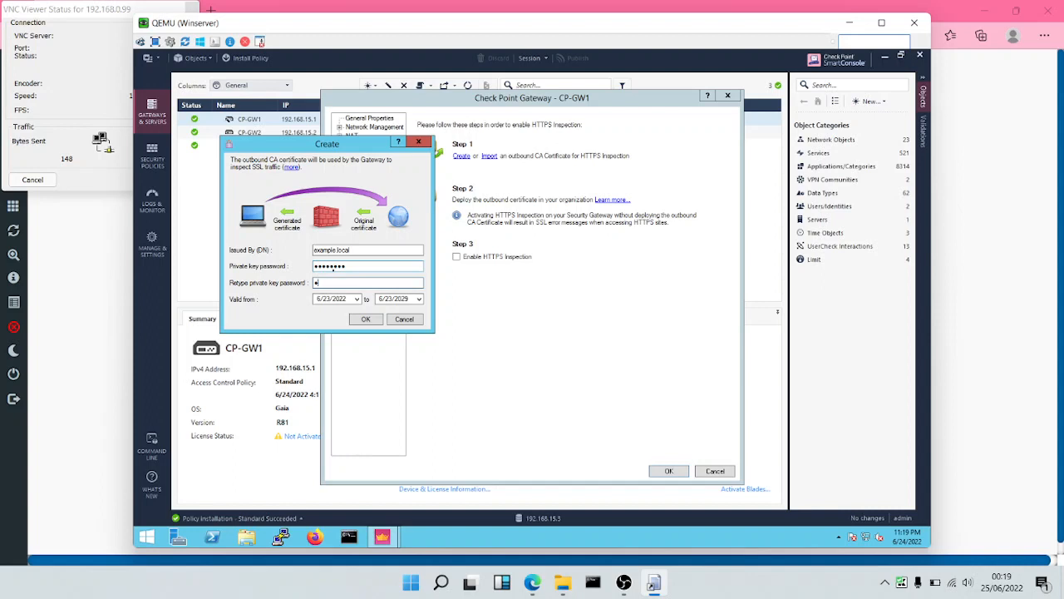
{"action": "type", "text": "••••••••"}
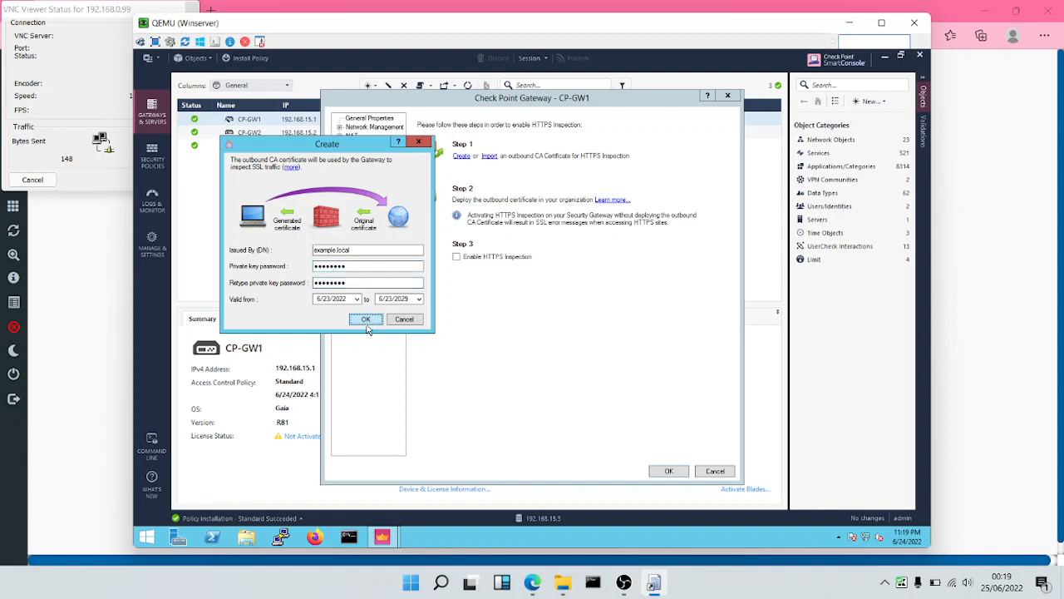
{"action": "left_click", "coordinate": [366, 319]}
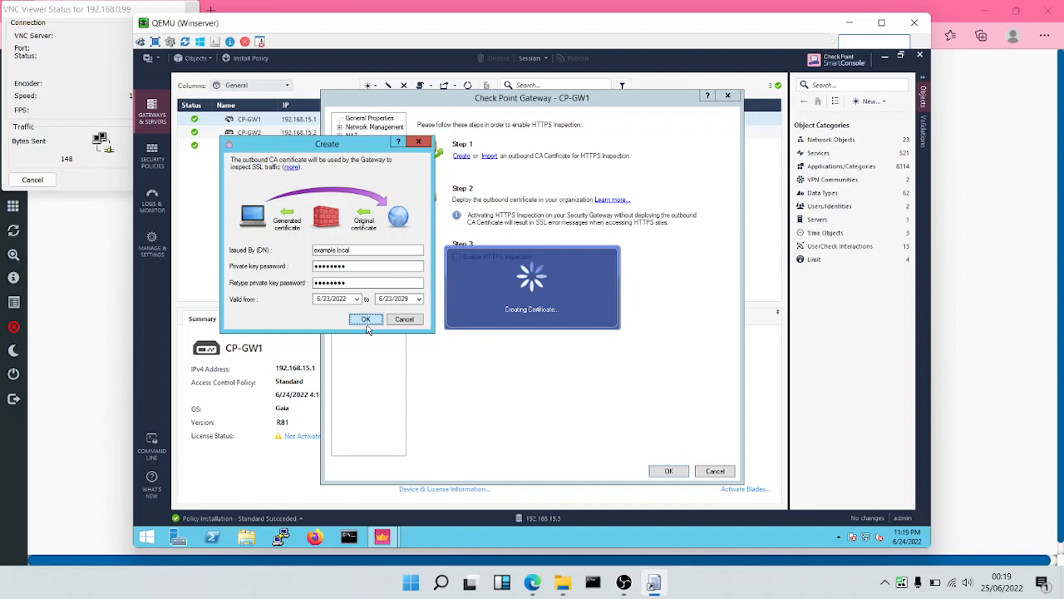
{"action": "left_click", "coordinate": [366, 319]}
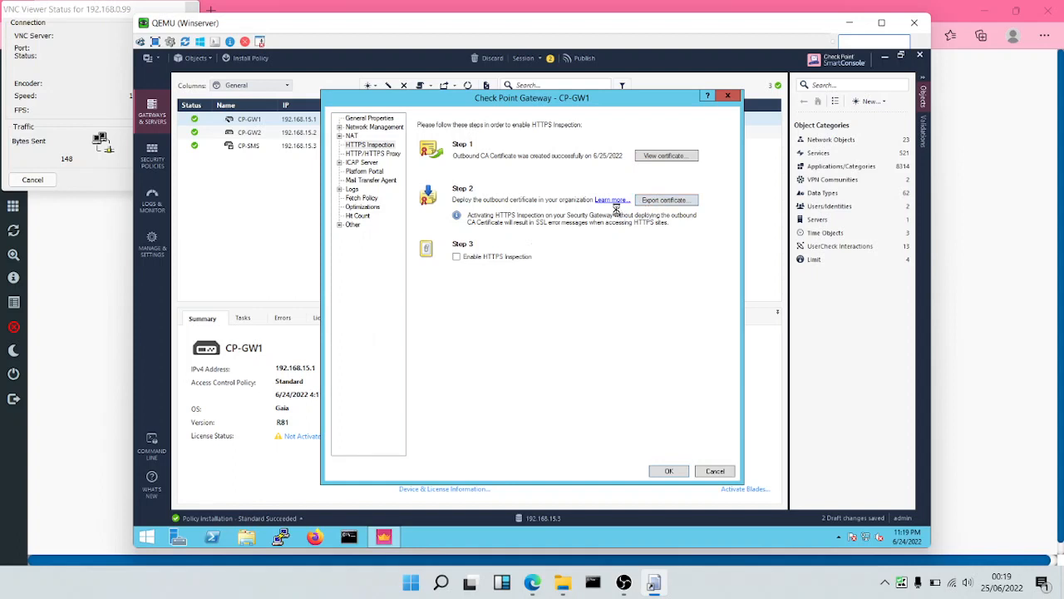
Export the outbound CA certificate to Documents as a file named 'example'
{"action": "left_click", "coordinate": [663, 199]}
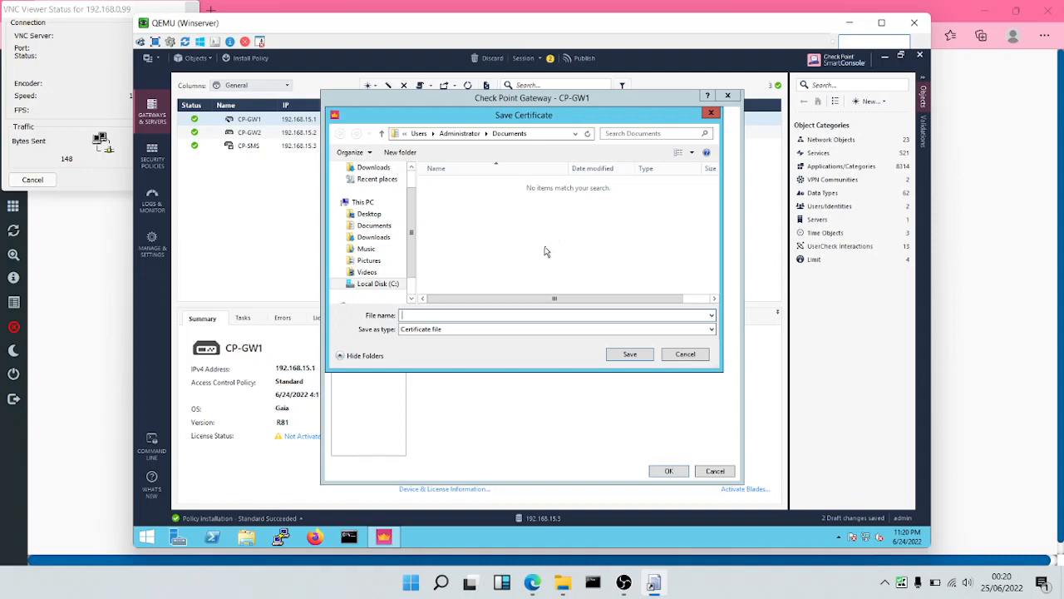
{"action": "type", "text": "exampl"}
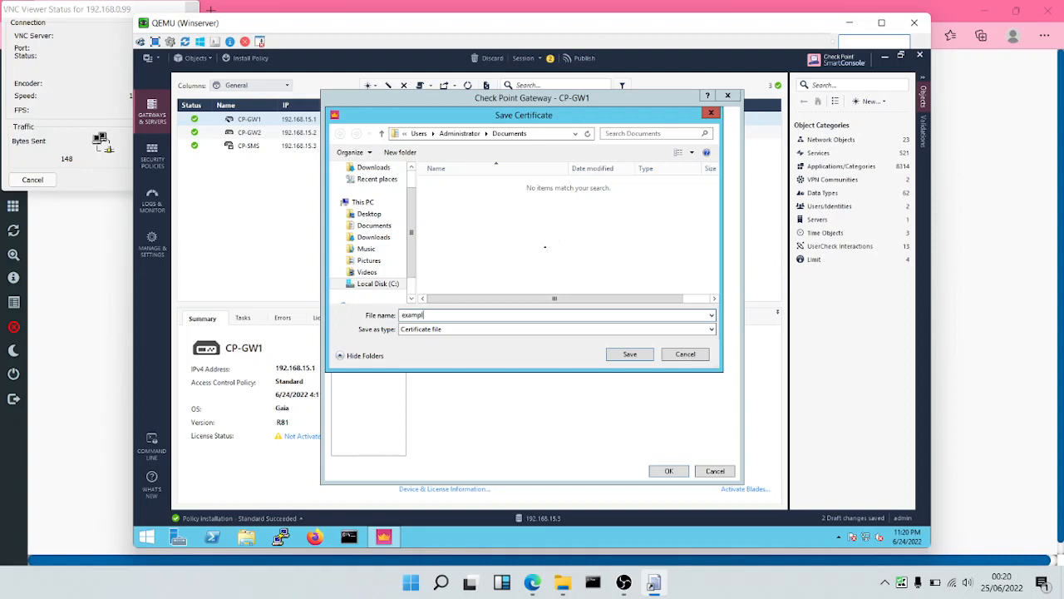
{"action": "type", "text": "e"}
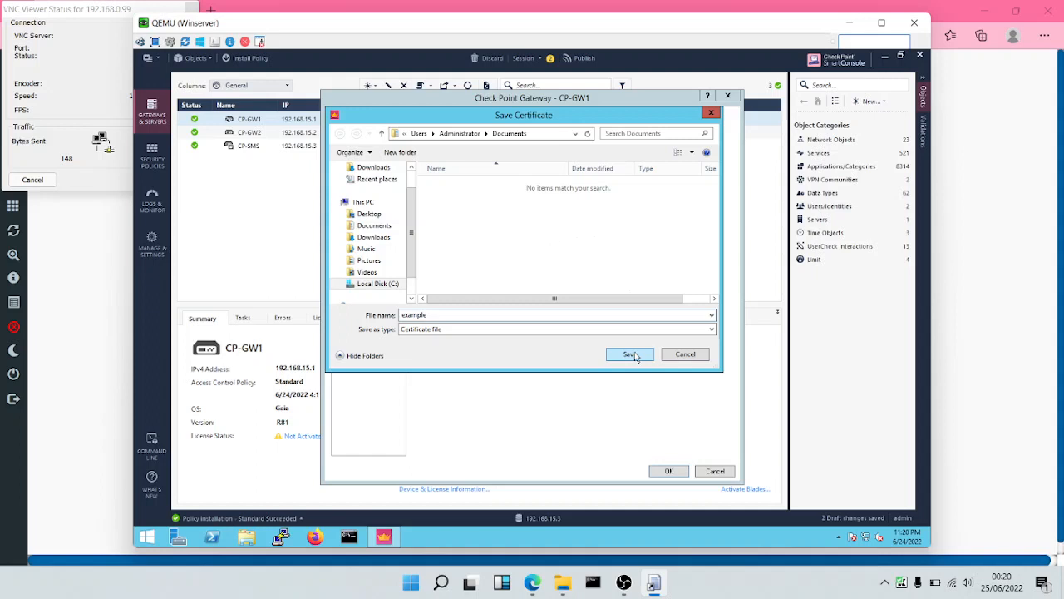
{"action": "left_click", "coordinate": [630, 354]}
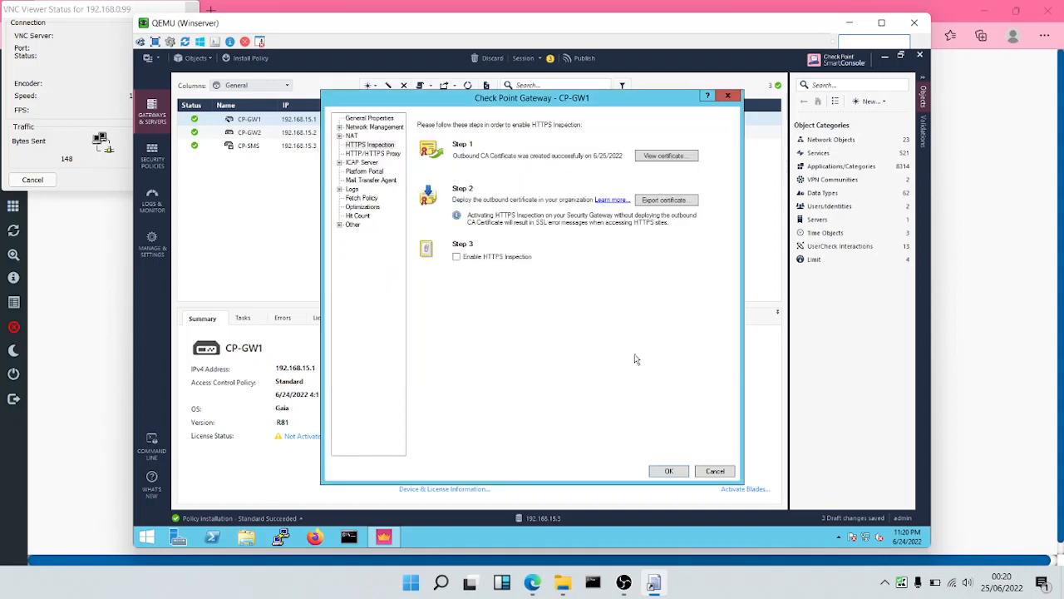
{"action": "mouse_move", "coordinate": [649, 319]}
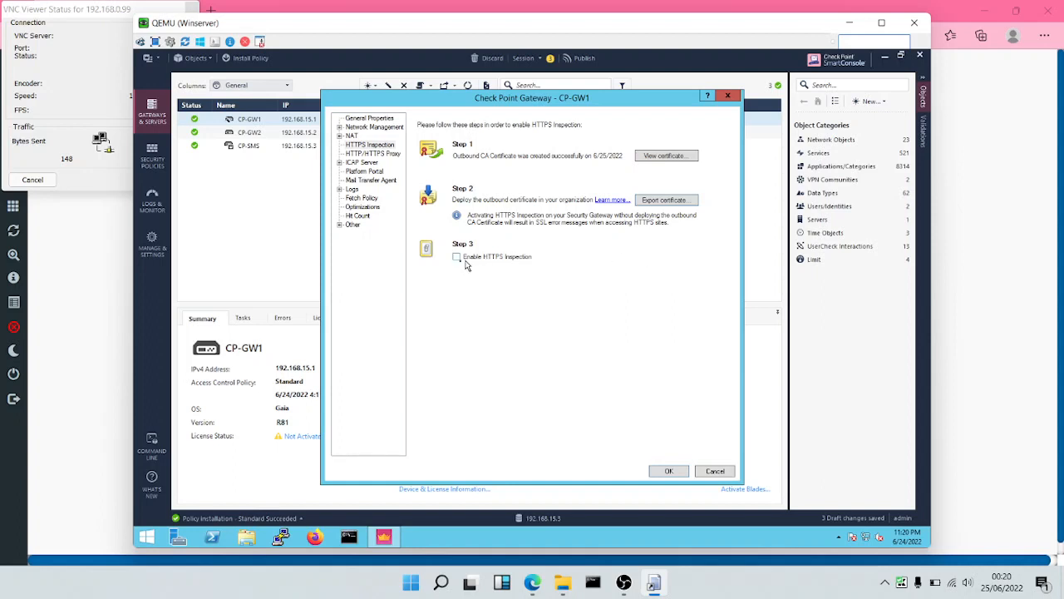
Tick Enable HTTPS Inspection for CP-GW1 and close its properties with OK
{"action": "left_click", "coordinate": [457, 256]}
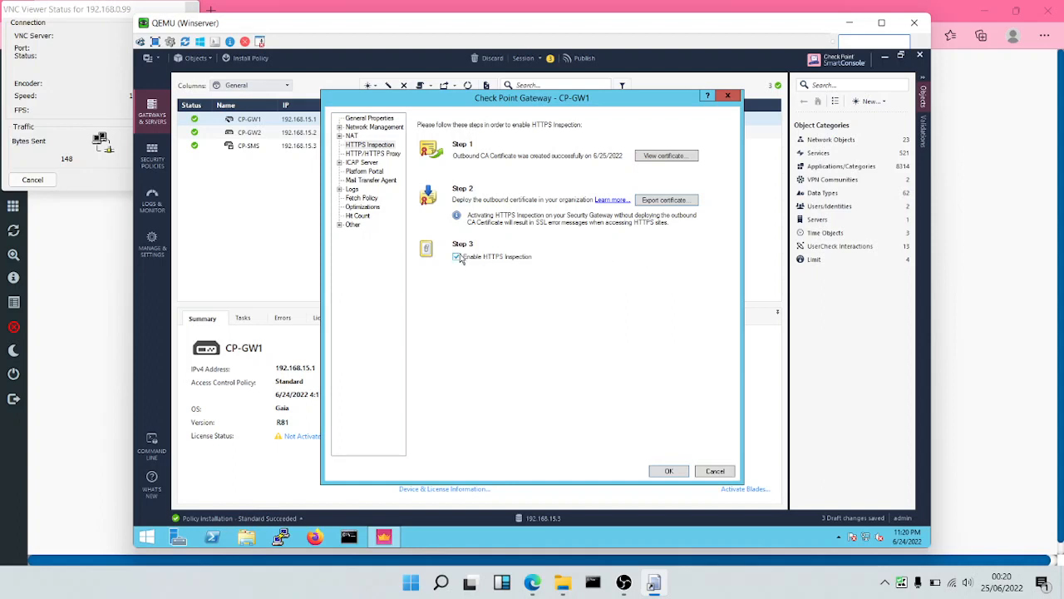
{"action": "left_click", "coordinate": [456, 256]}
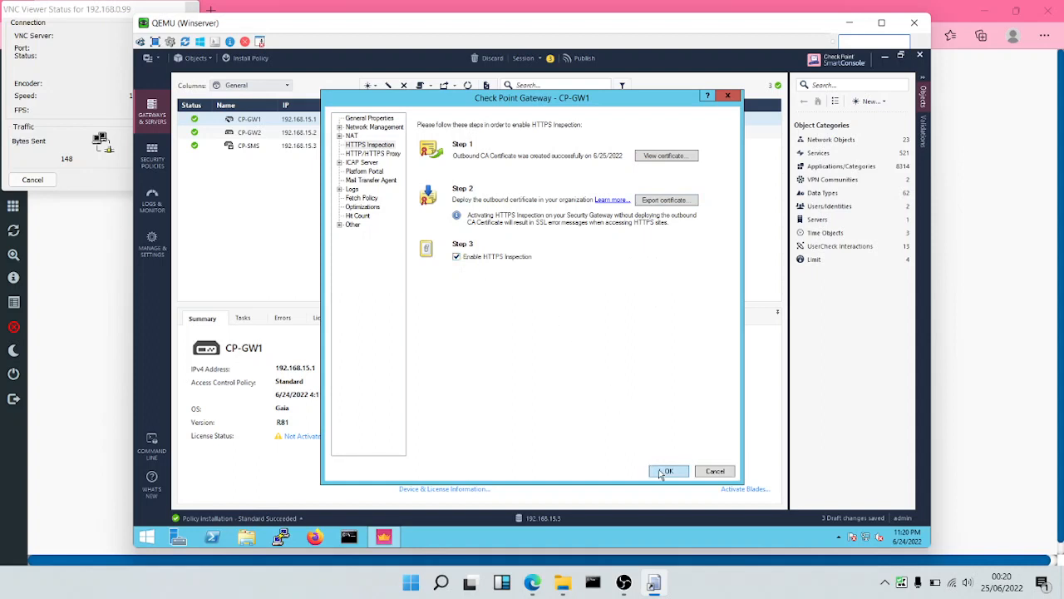
{"action": "left_click", "coordinate": [669, 471]}
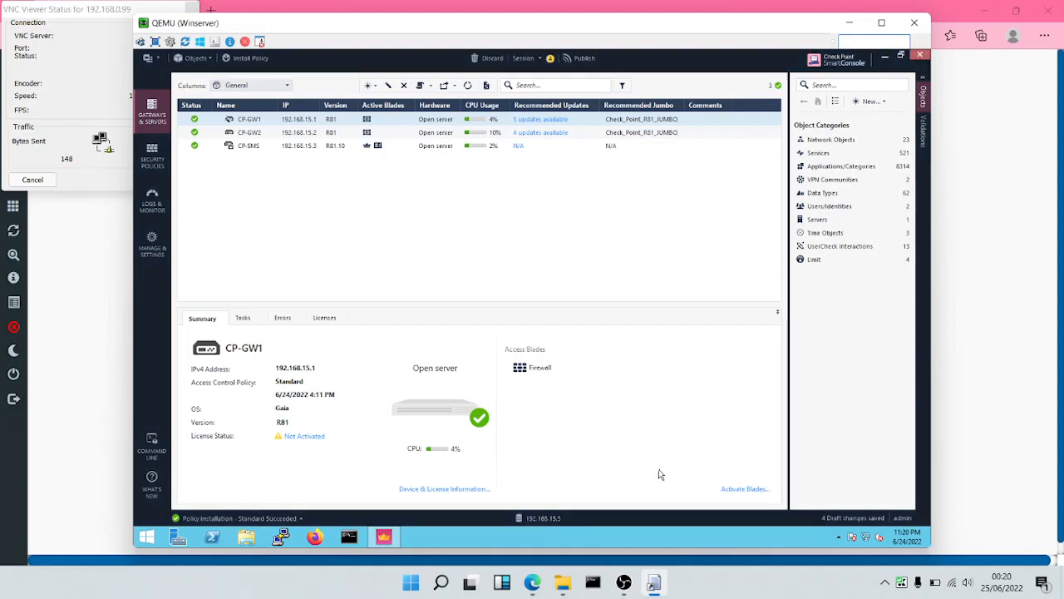
Enable HTTPS Inspection in CP-GW2's properties and close them with OK
{"action": "left_click", "coordinate": [247, 132]}
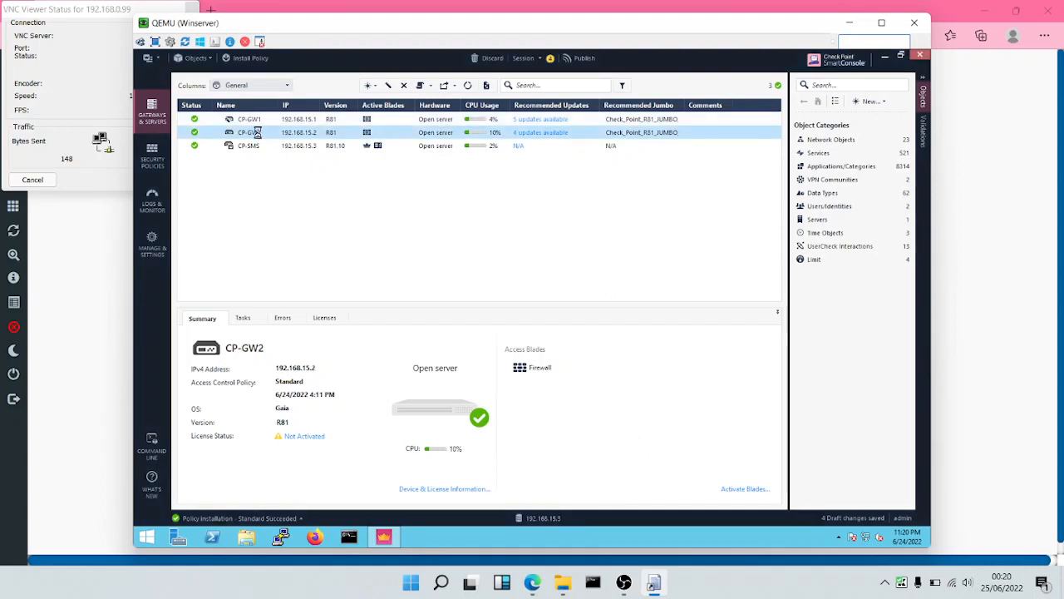
{"action": "double_click", "coordinate": [248, 132]}
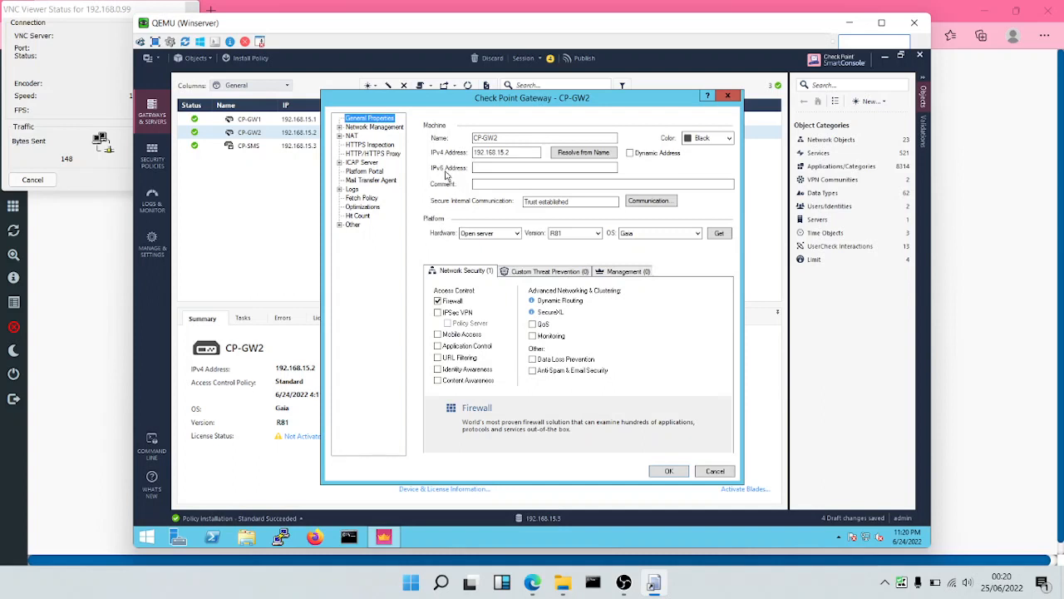
{"action": "left_click", "coordinate": [371, 143]}
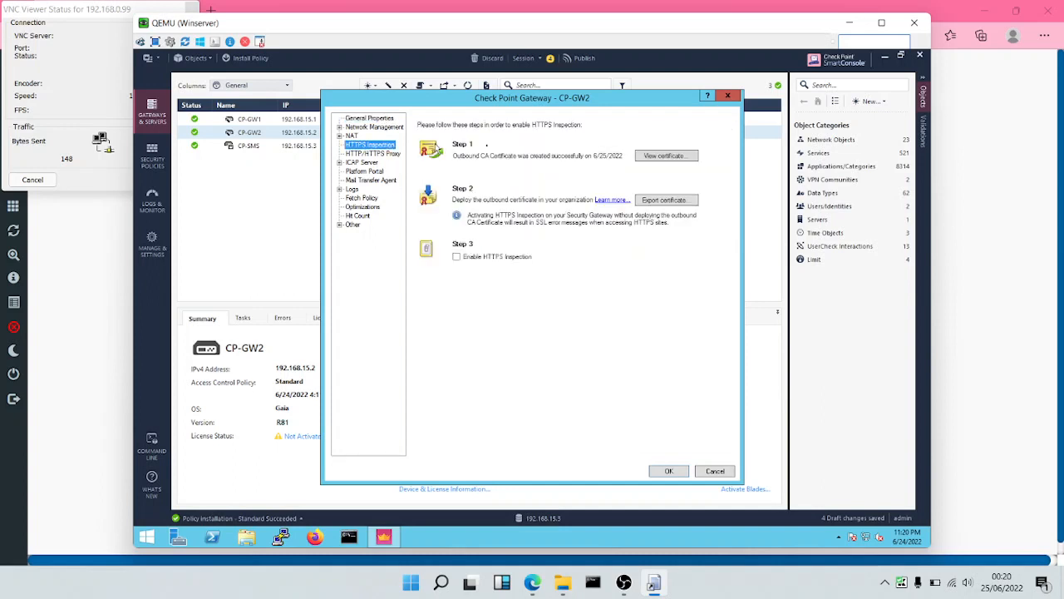
{"action": "mouse_move", "coordinate": [586, 143]}
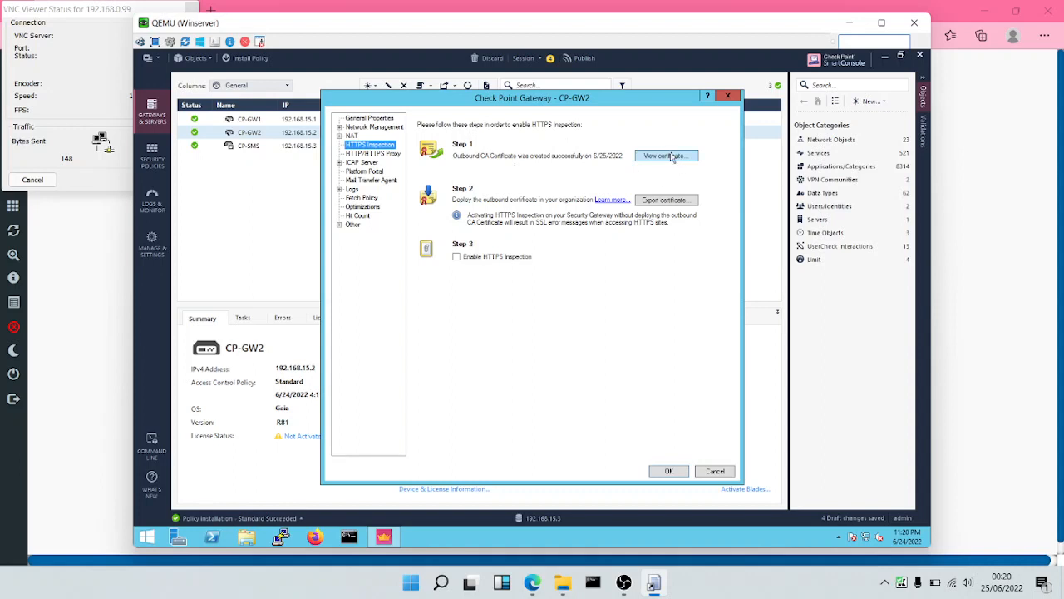
{"action": "mouse_move", "coordinate": [629, 173]}
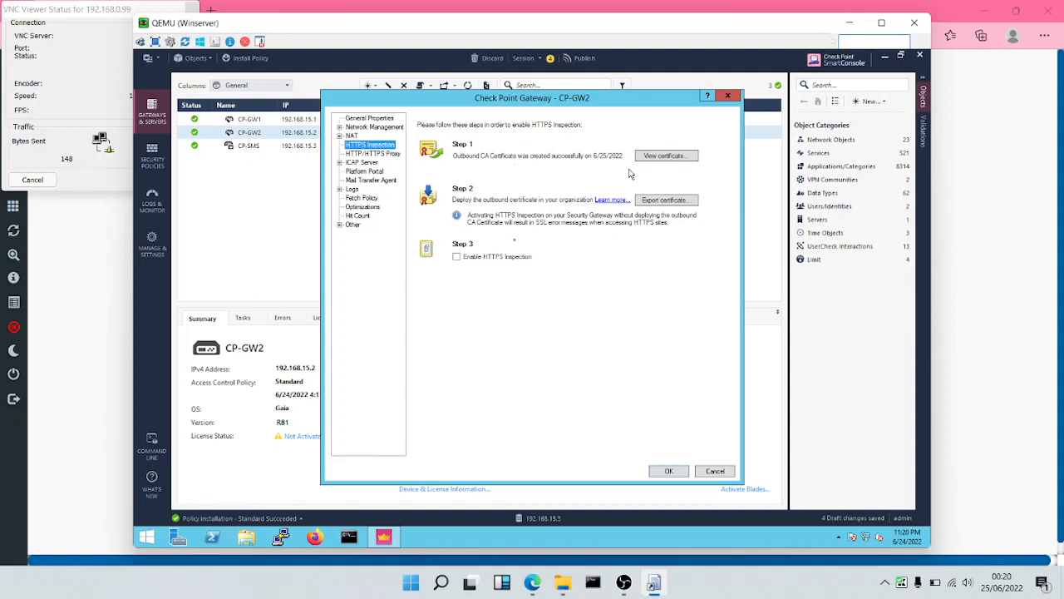
{"action": "left_click", "coordinate": [456, 256]}
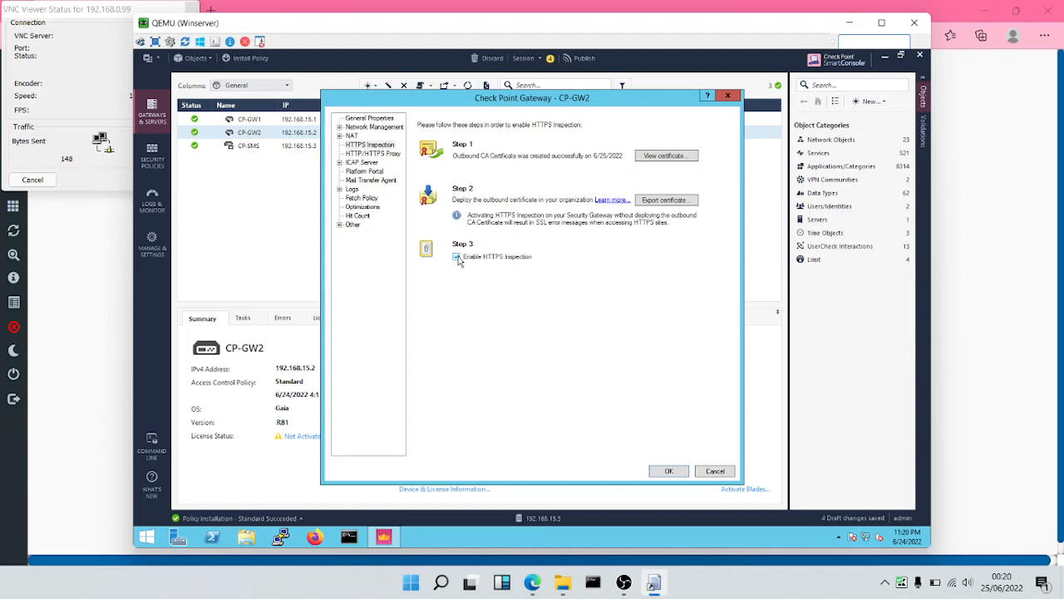
{"action": "left_click", "coordinate": [457, 256]}
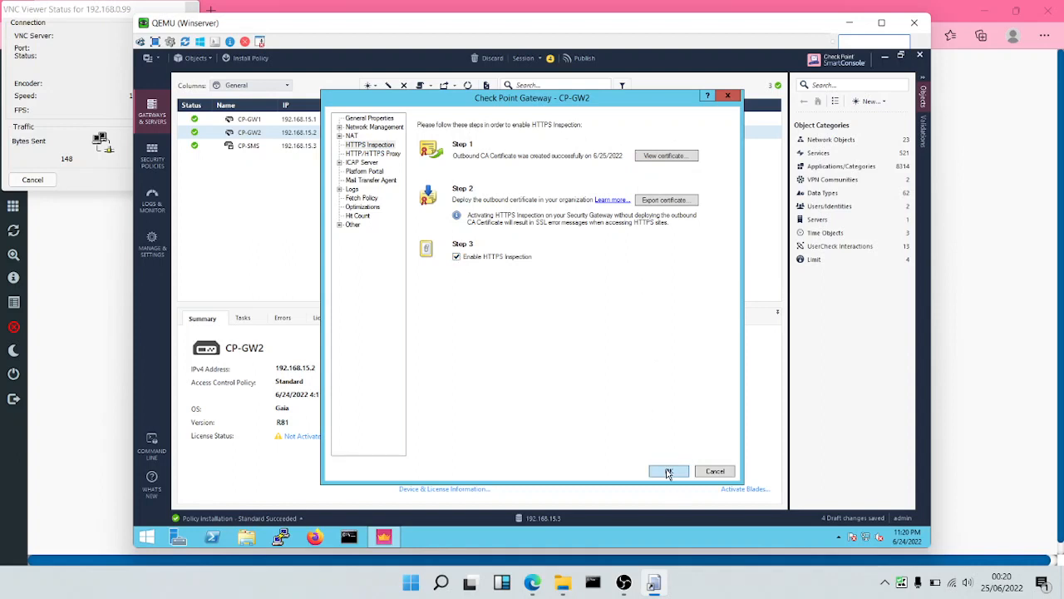
{"action": "left_click", "coordinate": [668, 471]}
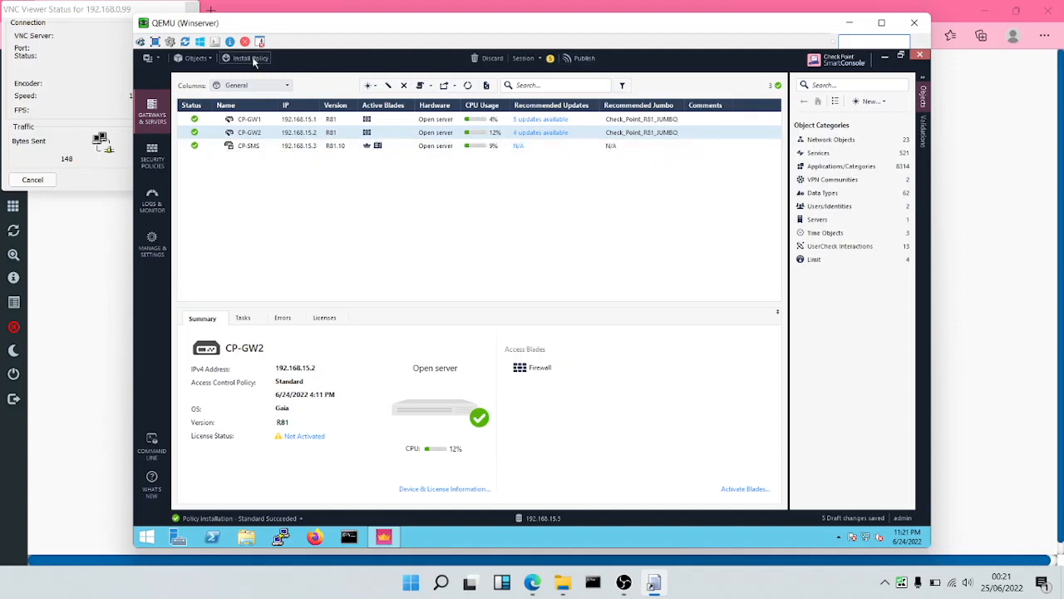
Publish the changes, install the Standard policy on both gateways, and open File Explorer
{"action": "left_click", "coordinate": [244, 57]}
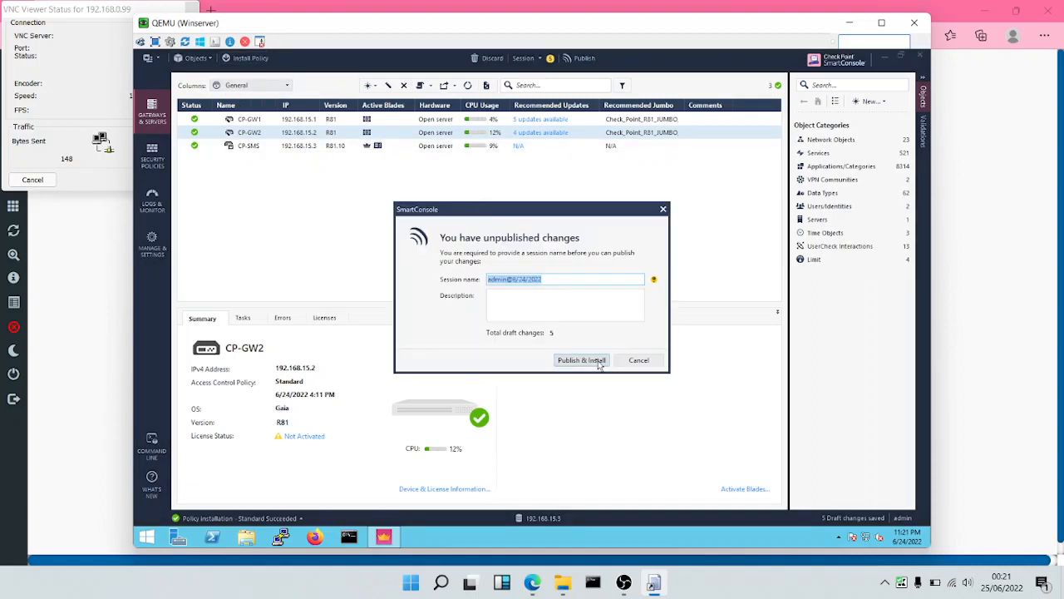
{"action": "left_click", "coordinate": [582, 360]}
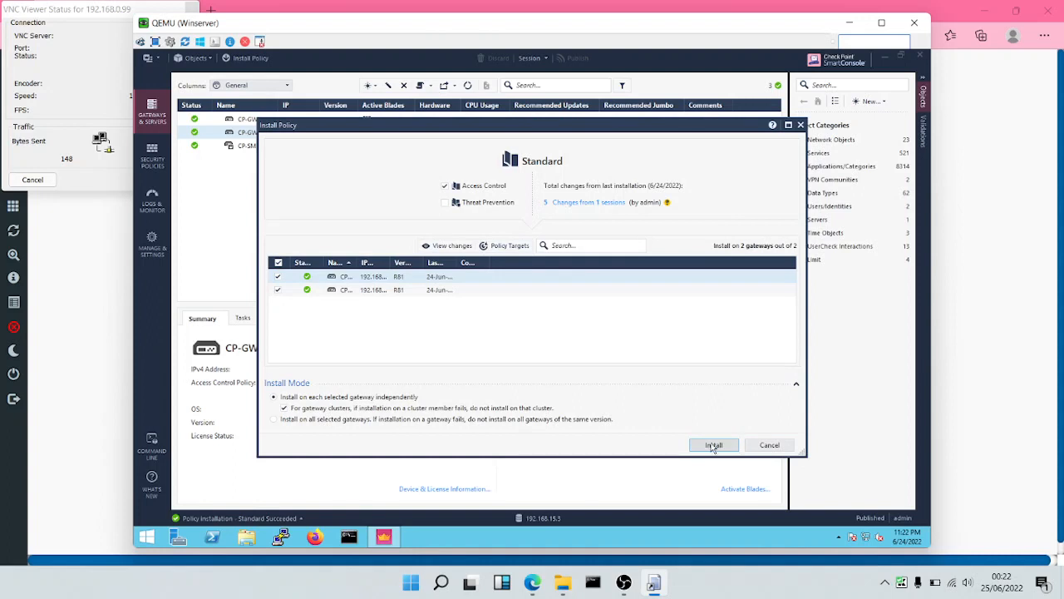
{"action": "left_click", "coordinate": [713, 445]}
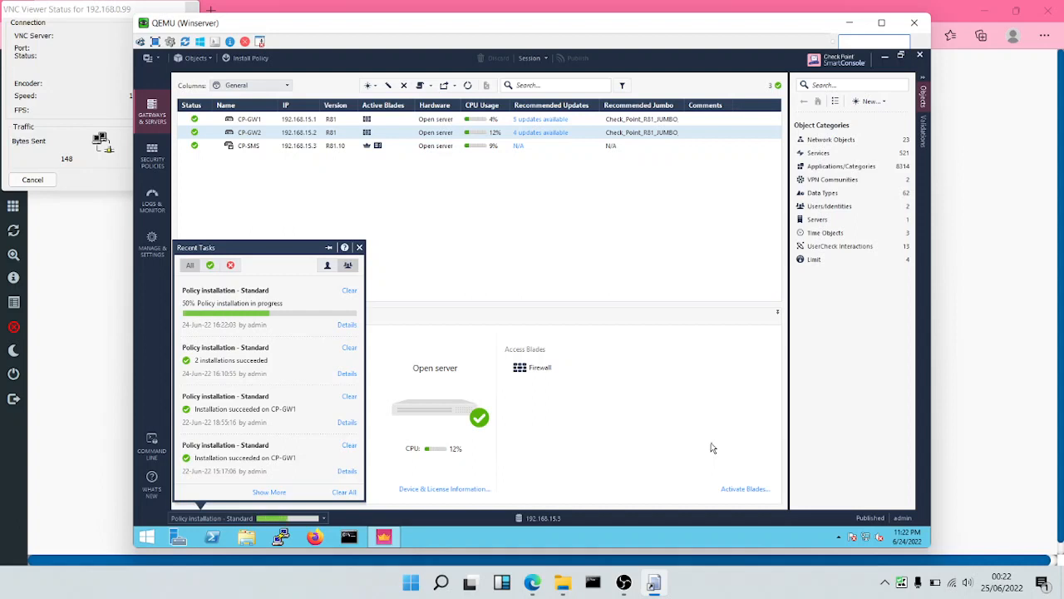
{"action": "left_click", "coordinate": [360, 247]}
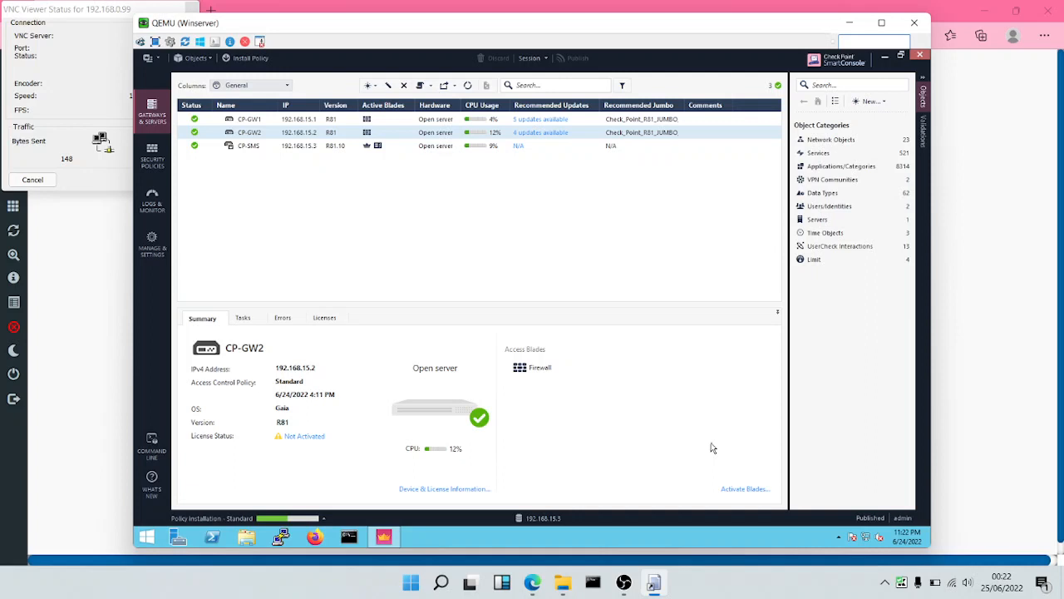
{"action": "mouse_move", "coordinate": [266, 516]}
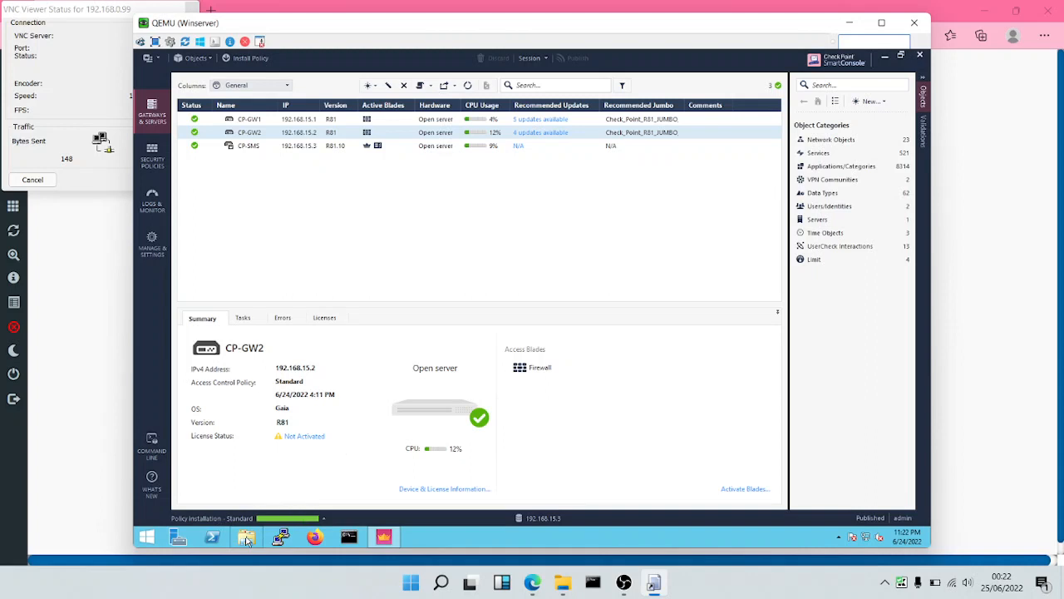
{"action": "left_click", "coordinate": [246, 537]}
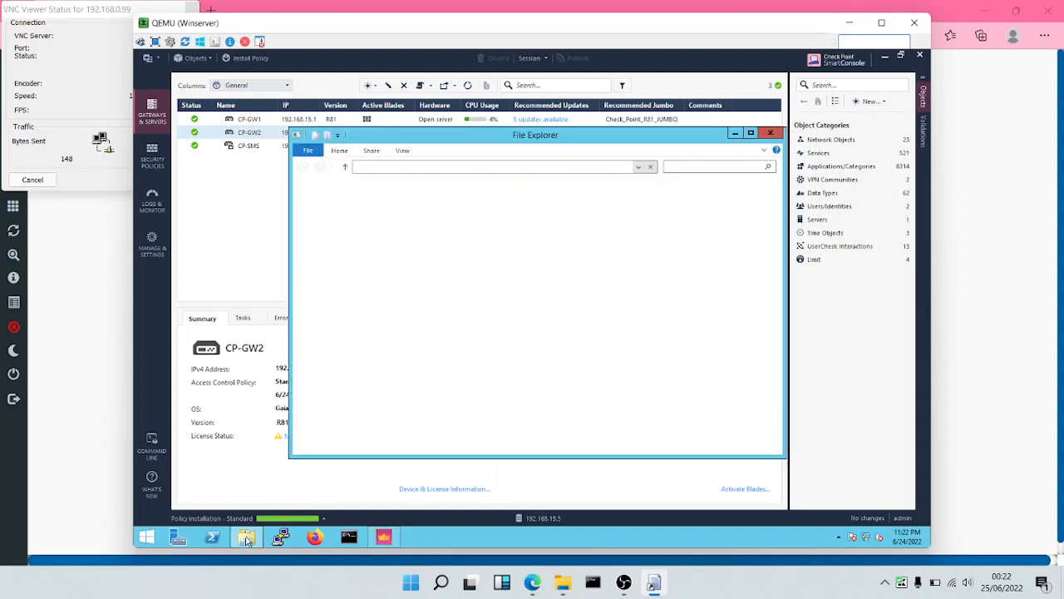
Browse to the Documents folder containing the exported example certificate
{"action": "left_click", "coordinate": [325, 246]}
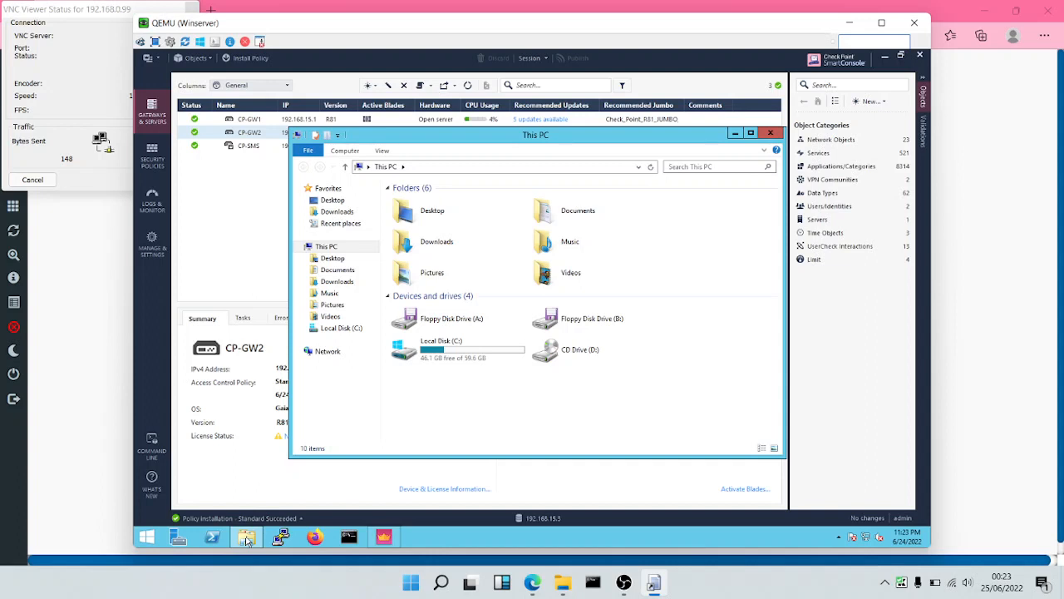
{"action": "mouse_move", "coordinate": [329, 346]}
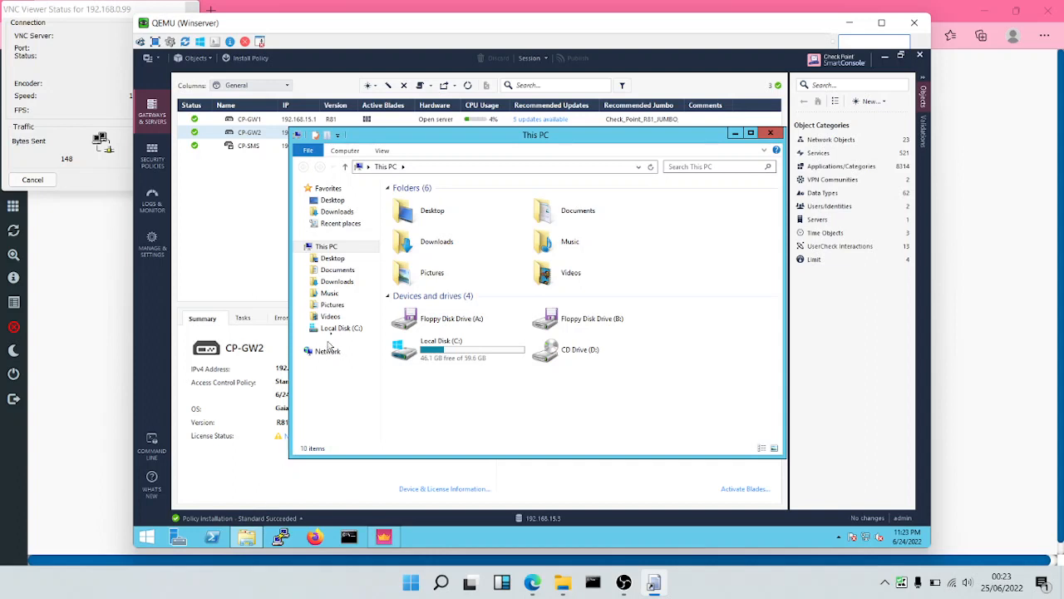
{"action": "left_click", "coordinate": [336, 269]}
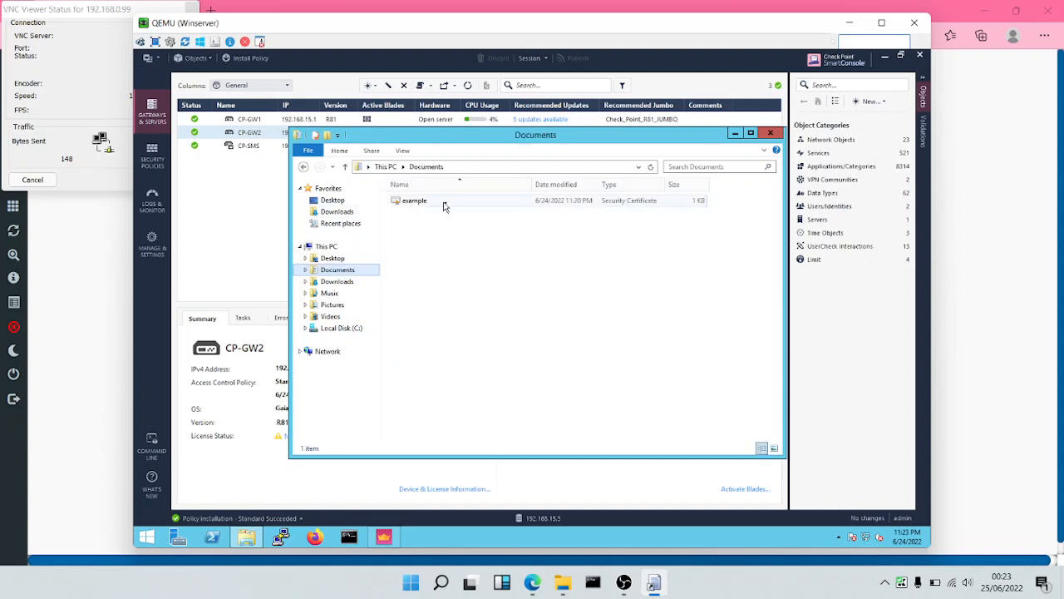
Open the example certificate and start installing it for the Local Machine
{"action": "double_click", "coordinate": [414, 201]}
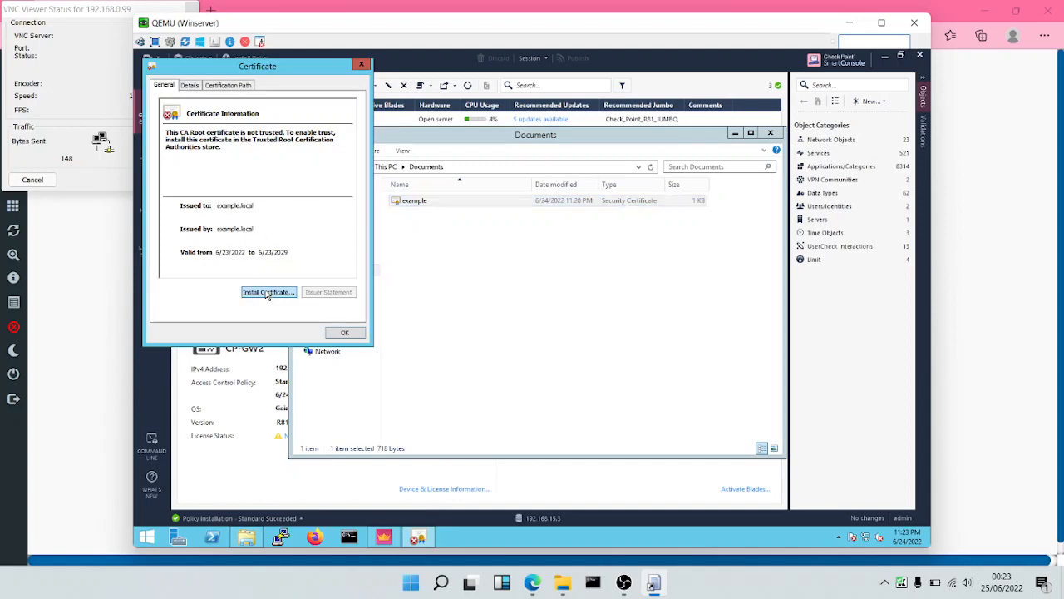
{"action": "left_click", "coordinate": [267, 292]}
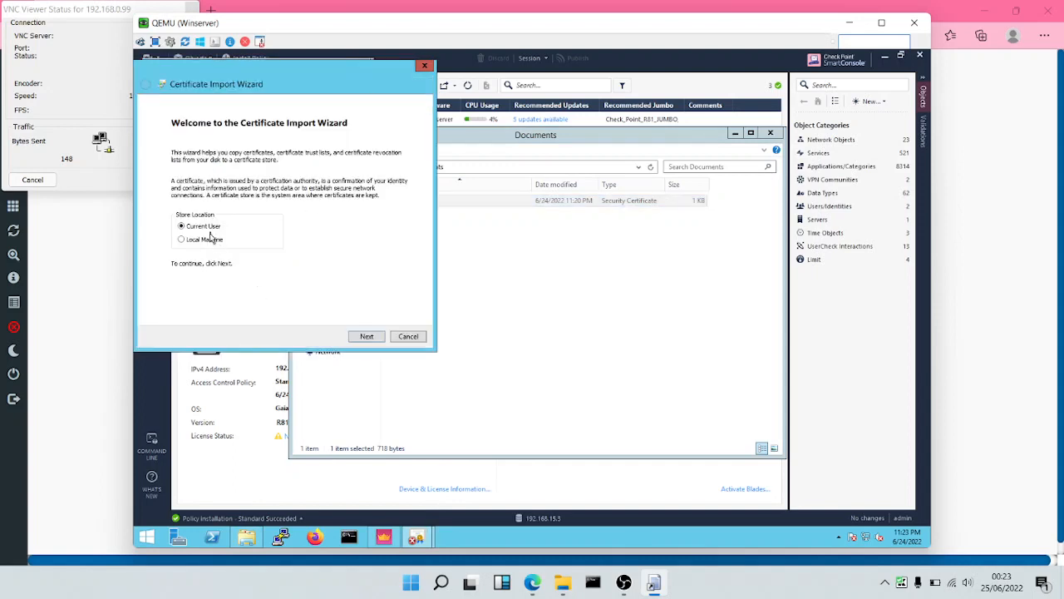
{"action": "left_click", "coordinate": [181, 239]}
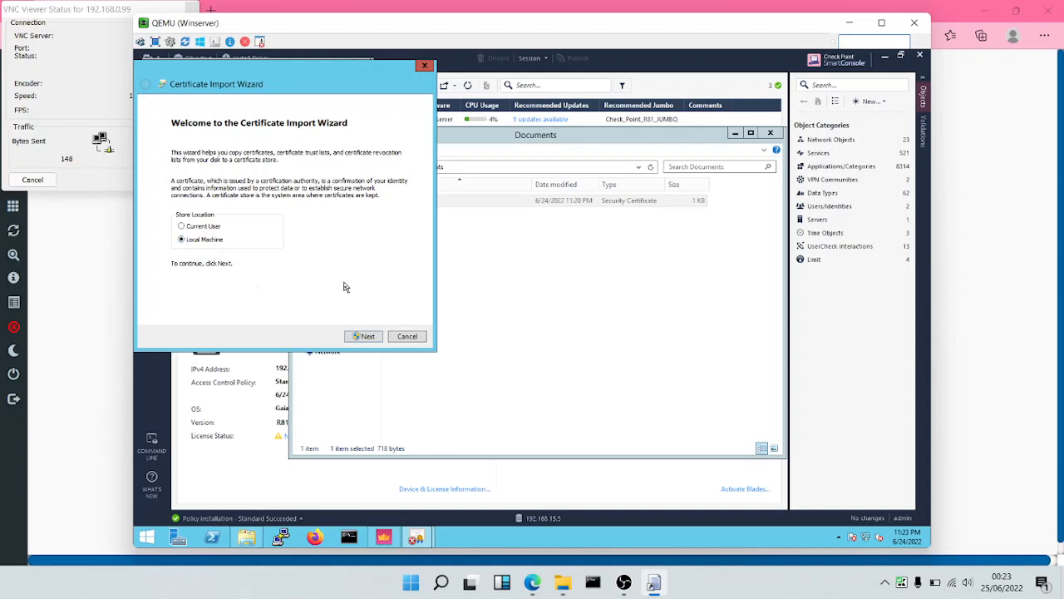
{"action": "left_click", "coordinate": [365, 336]}
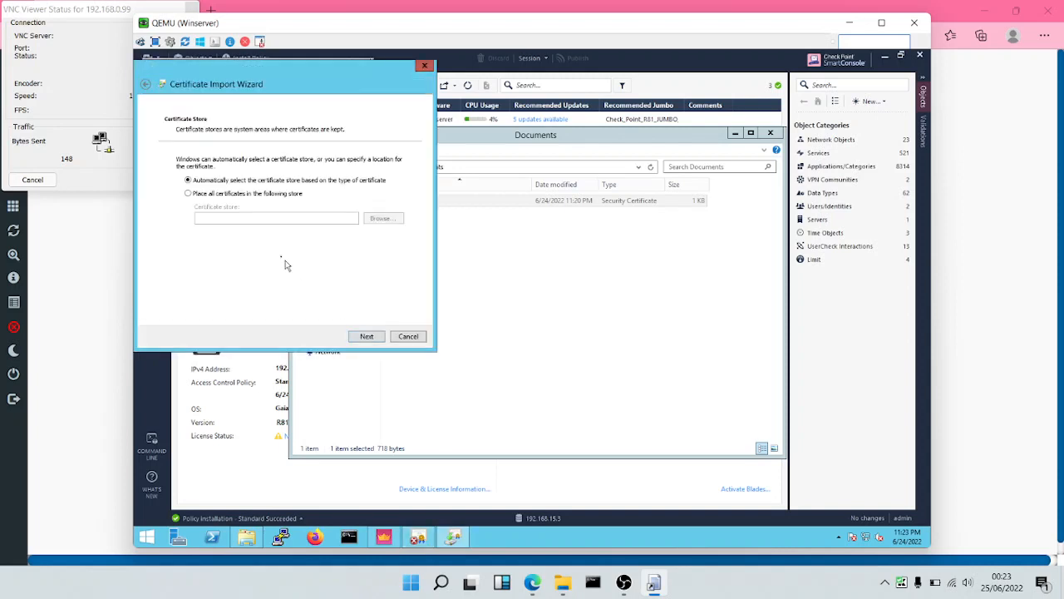
Place it in Trusted Root Certification Authorities, finish the import, and close the windows
{"action": "left_click", "coordinate": [189, 193]}
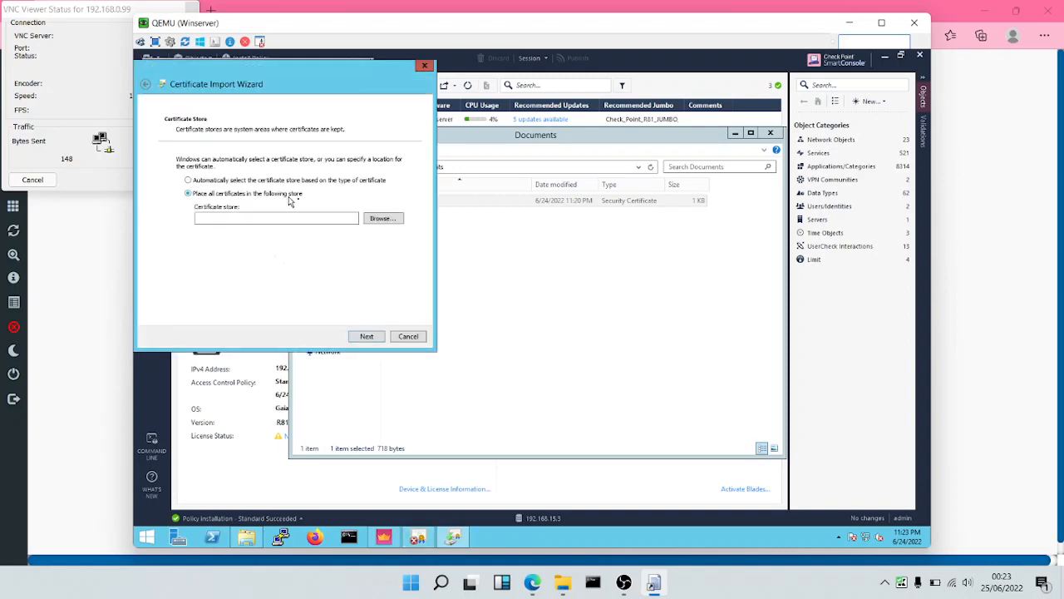
{"action": "left_click", "coordinate": [381, 218]}
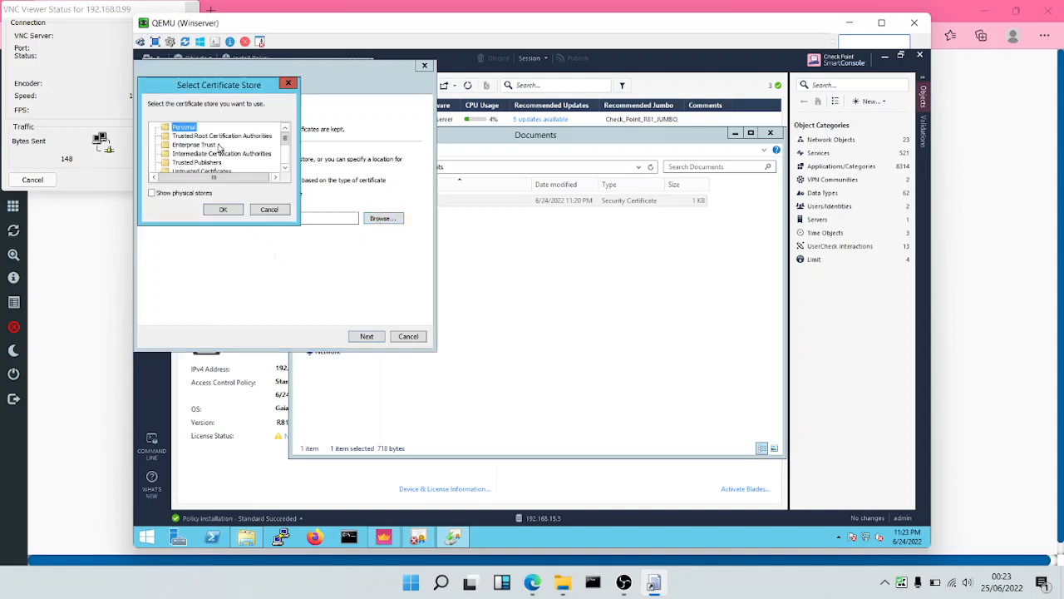
{"action": "left_click", "coordinate": [222, 135]}
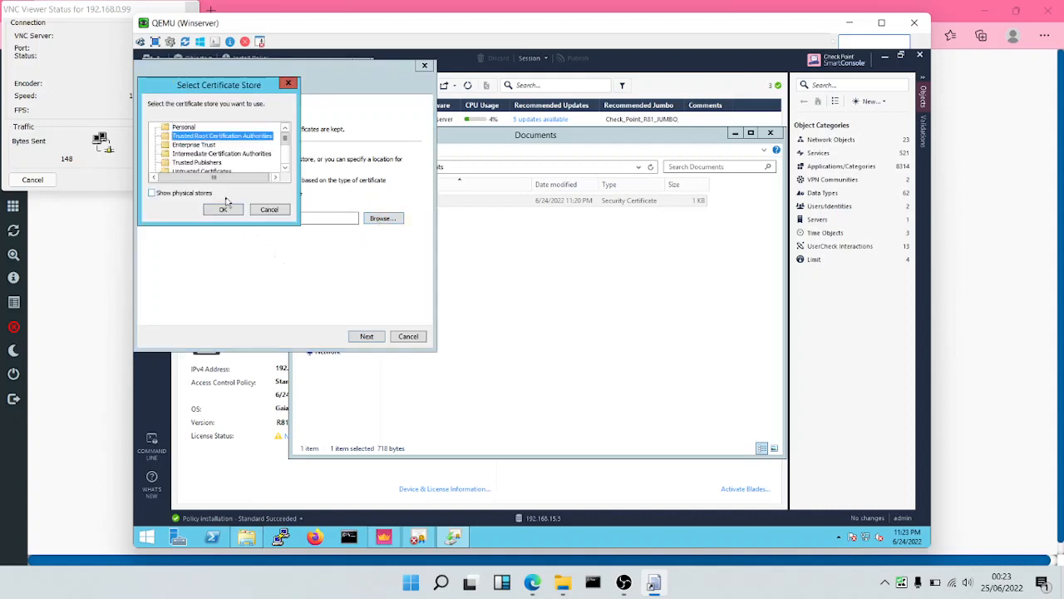
{"action": "left_click", "coordinate": [222, 209]}
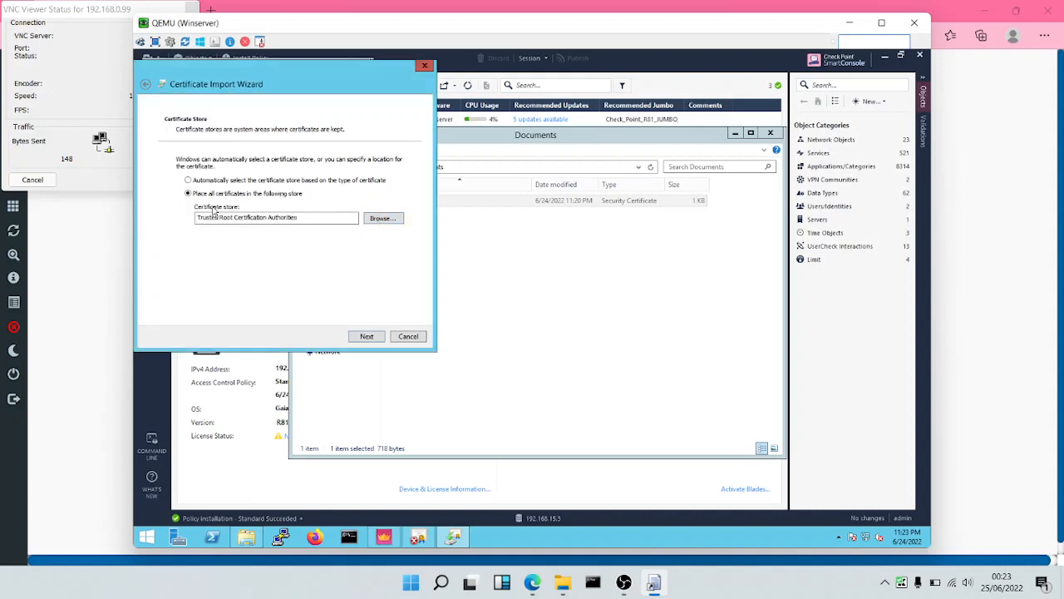
{"action": "left_click", "coordinate": [366, 336]}
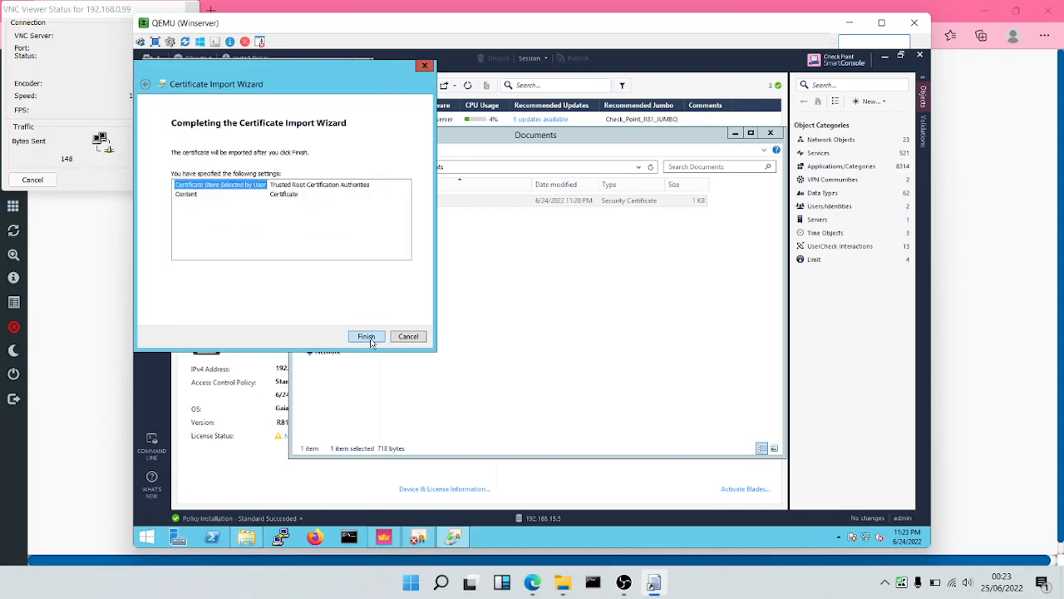
{"action": "left_click", "coordinate": [366, 335]}
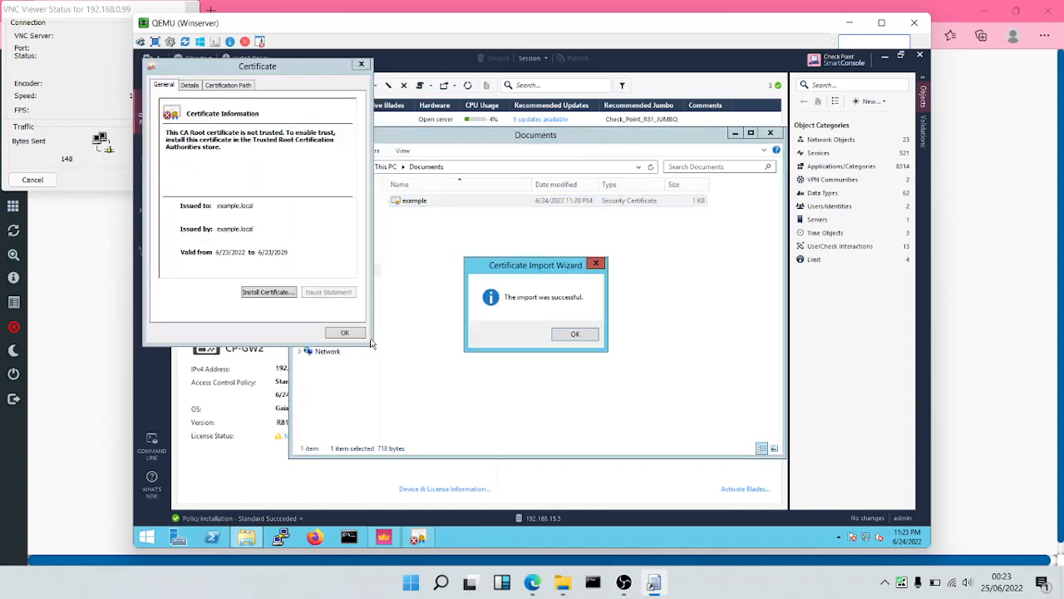
{"action": "left_click", "coordinate": [575, 333]}
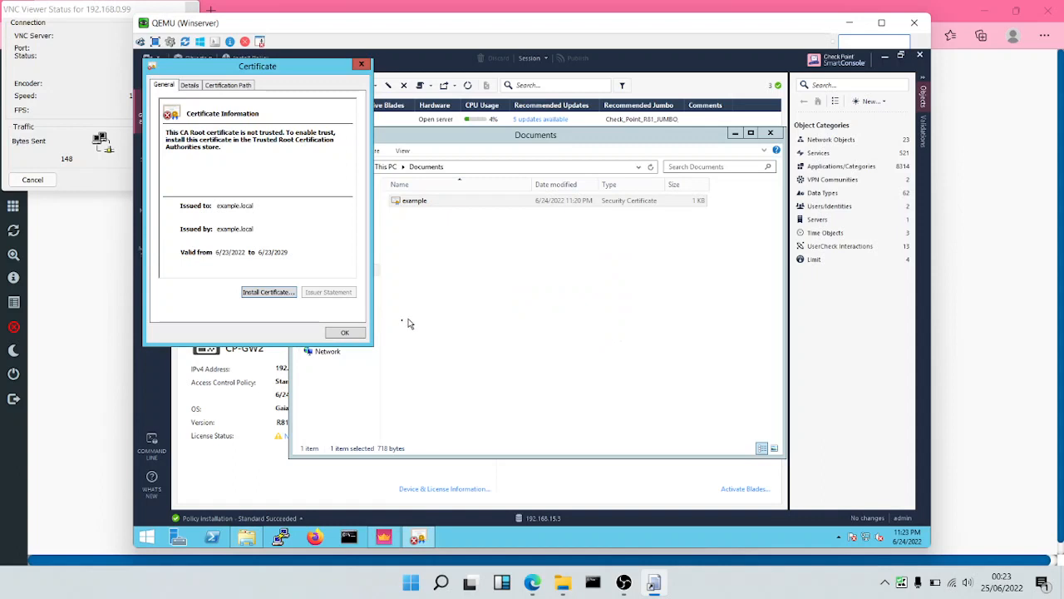
{"action": "left_click", "coordinate": [344, 332]}
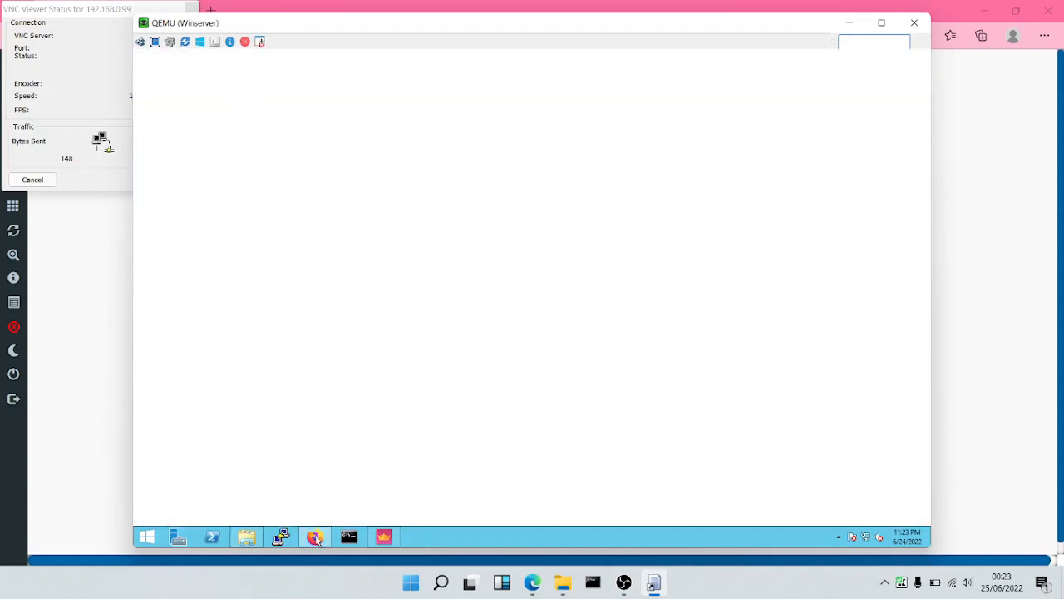
Launch Firefox and go to Settings > Privacy & Security, scrolled to Certificates
{"action": "left_click", "coordinate": [314, 537]}
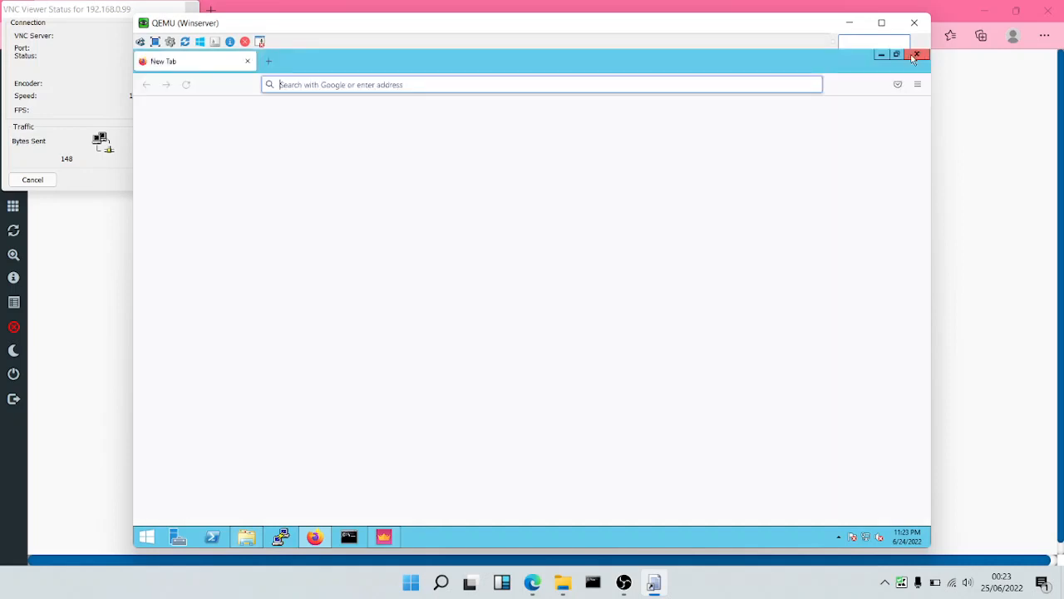
{"action": "left_click", "coordinate": [917, 84]}
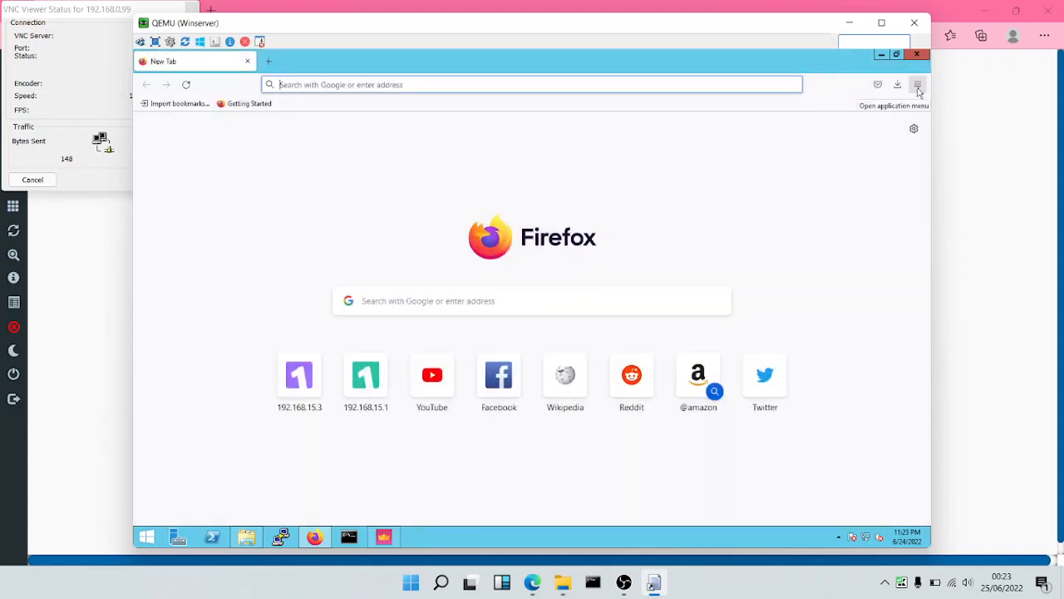
{"action": "left_click", "coordinate": [918, 84]}
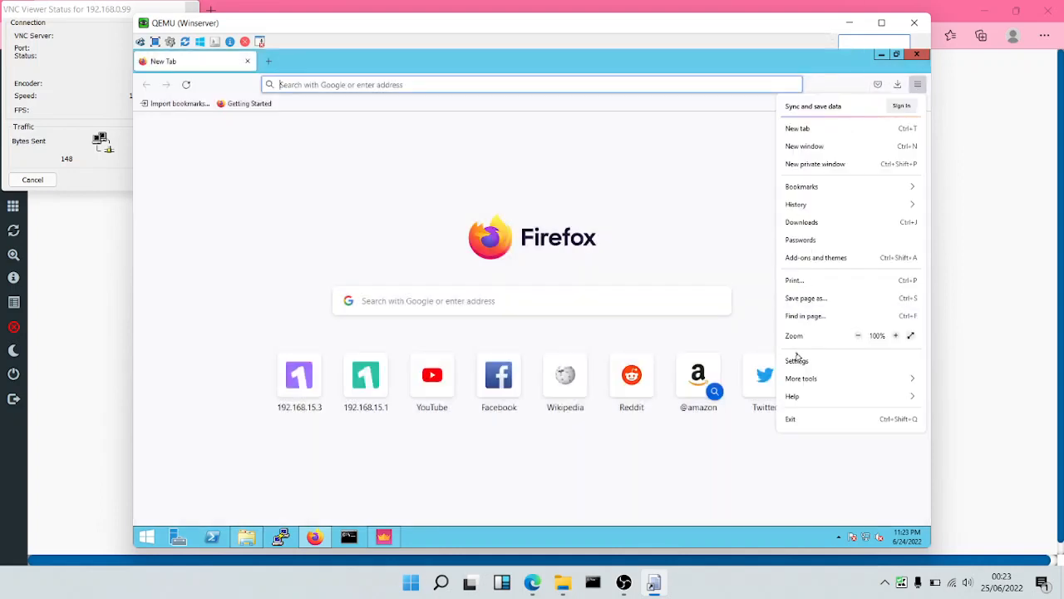
{"action": "left_click", "coordinate": [796, 360]}
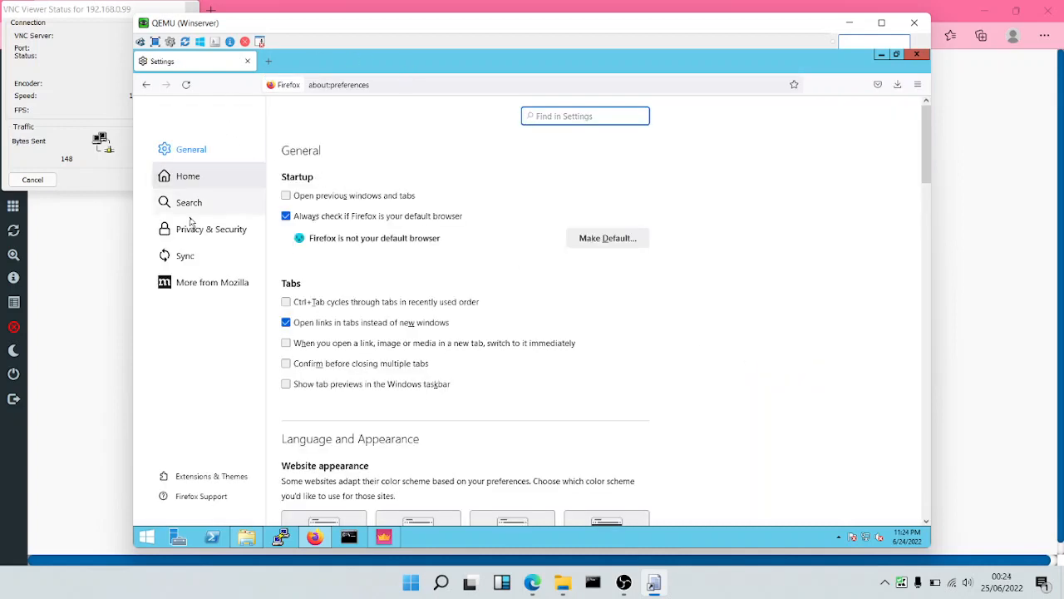
{"action": "left_click", "coordinate": [211, 229]}
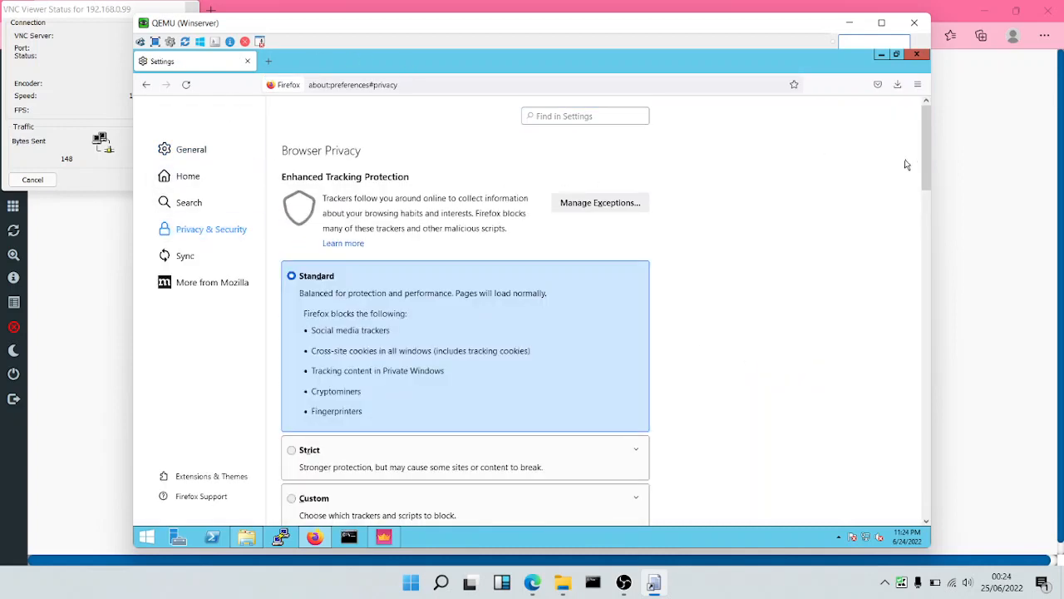
{"action": "scroll", "scroll_direction": "down", "scroll_amount": 3}
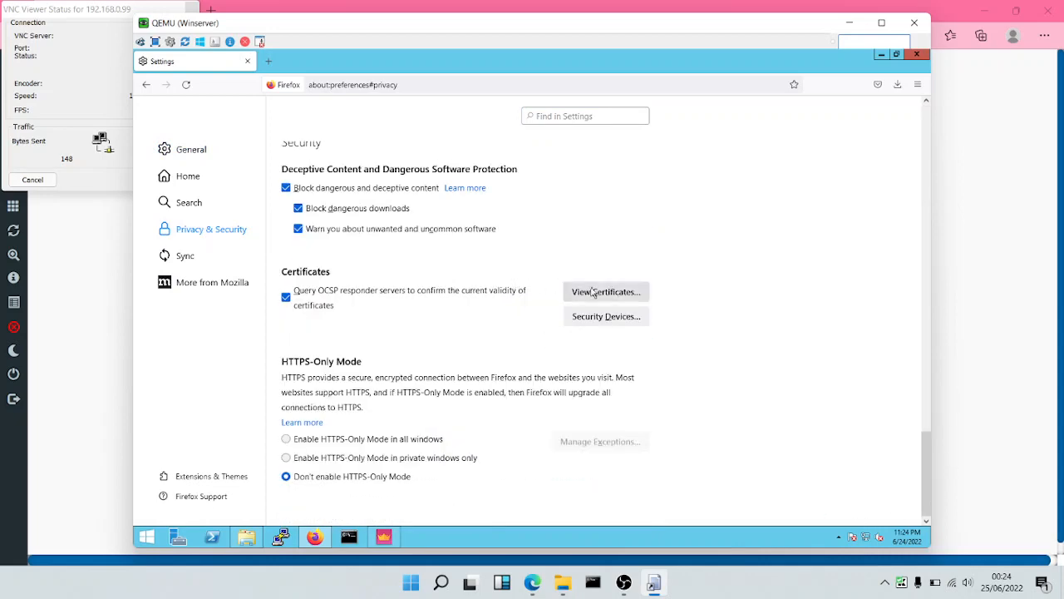
Import the example CA file into Firefox Authorities, trusted for websites and email, then close Firefox
{"action": "left_click", "coordinate": [605, 291]}
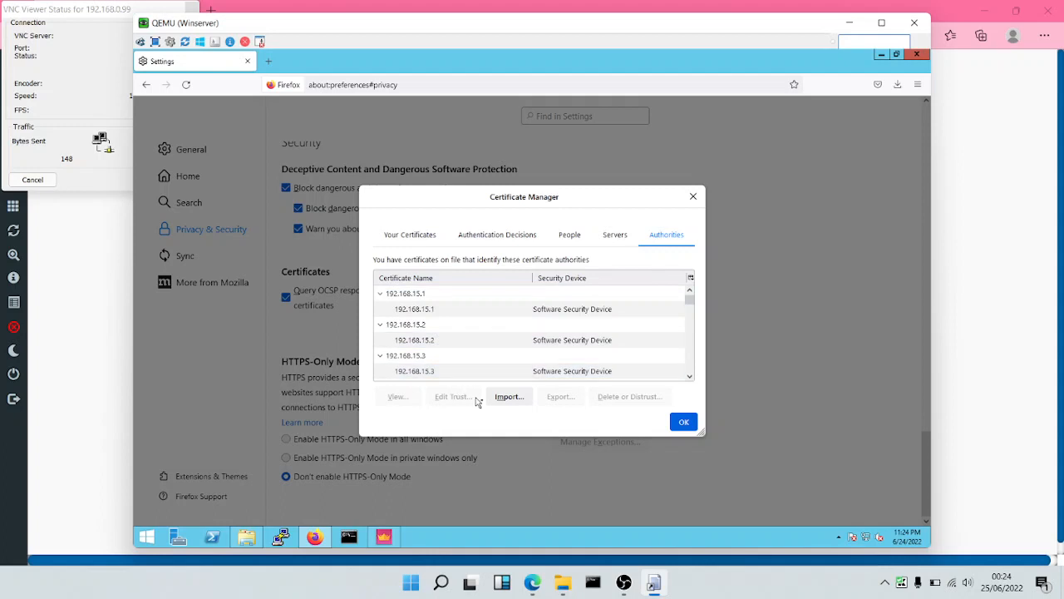
{"action": "left_click", "coordinate": [508, 395]}
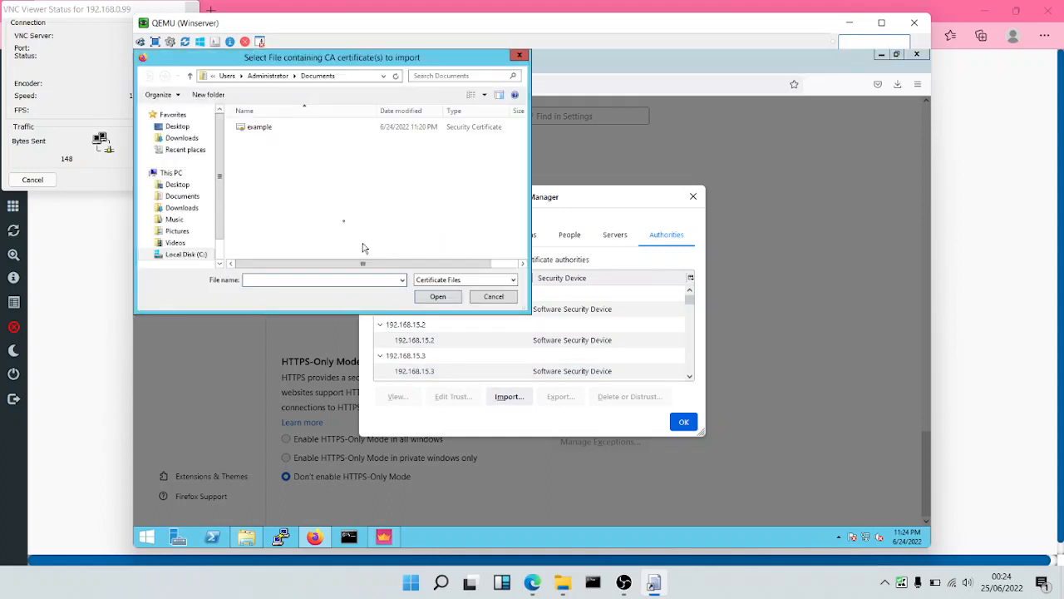
{"action": "left_click", "coordinate": [259, 126]}
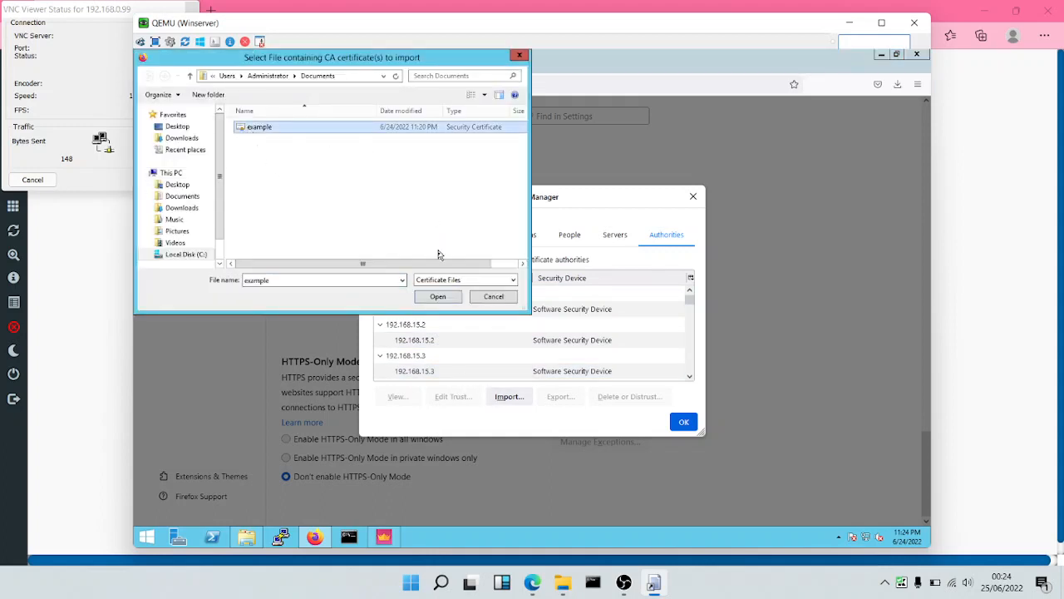
{"action": "left_click", "coordinate": [438, 296]}
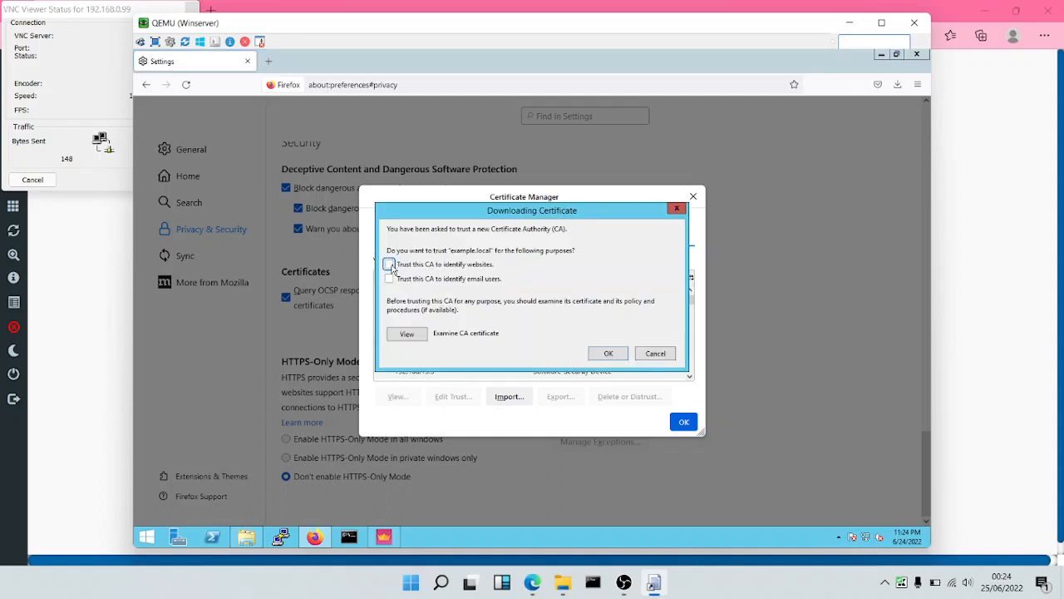
{"action": "left_click", "coordinate": [389, 278]}
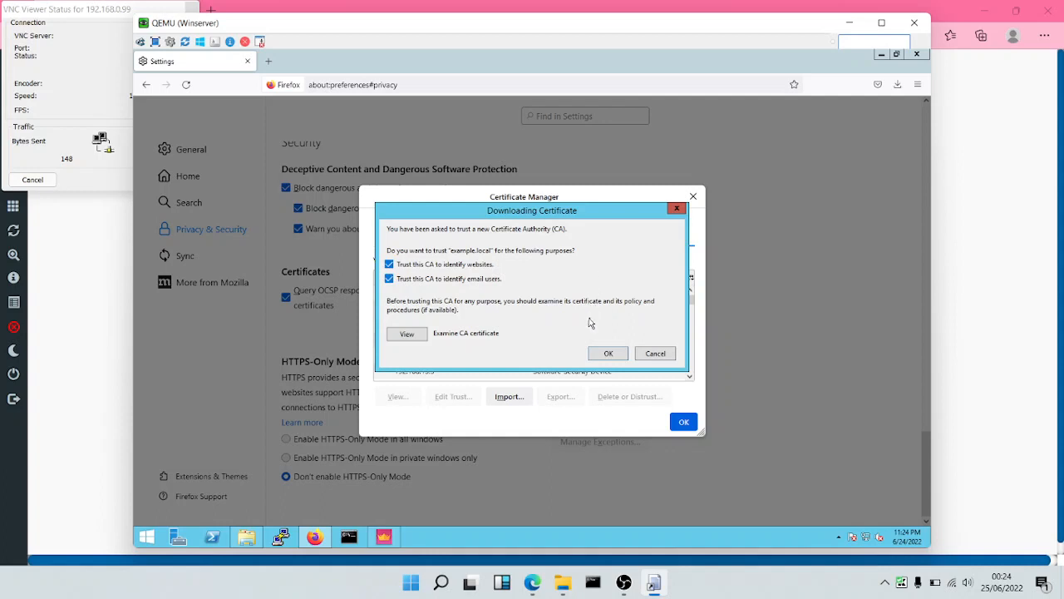
{"action": "left_click", "coordinate": [608, 352]}
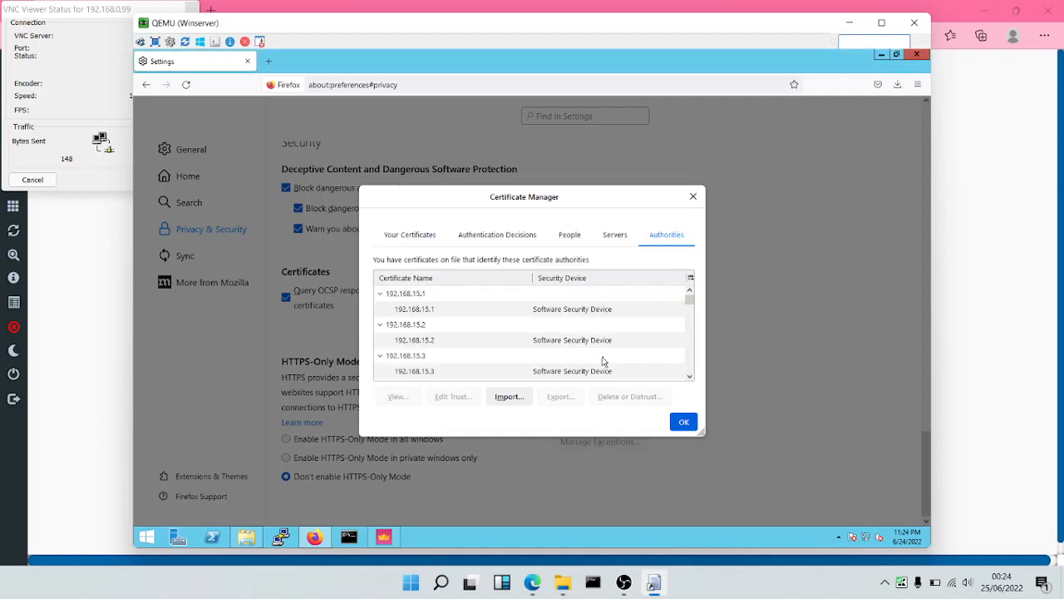
{"action": "left_click", "coordinate": [683, 422]}
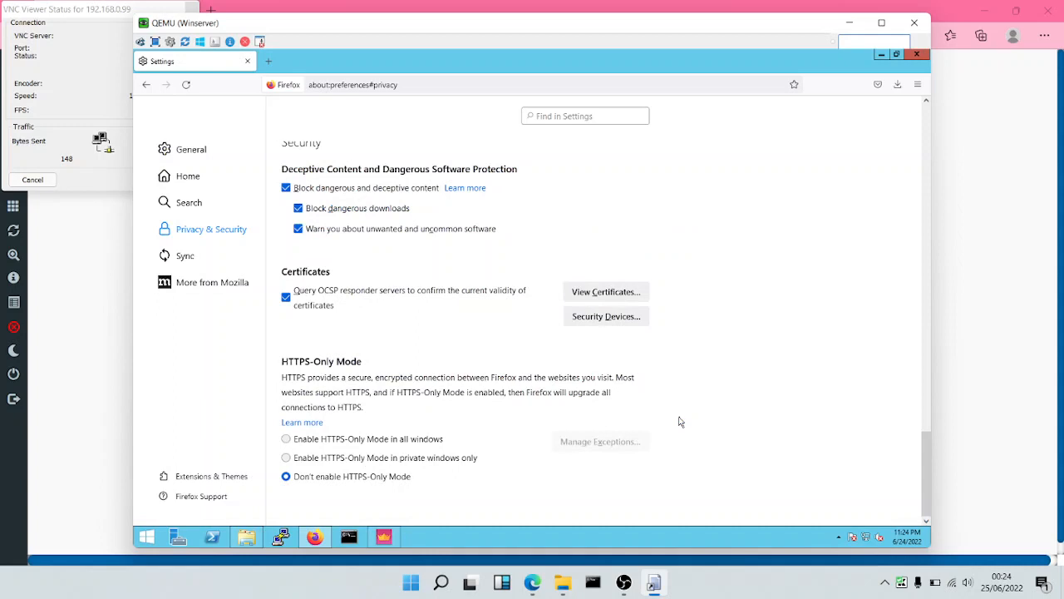
{"action": "mouse_move", "coordinate": [829, 248]}
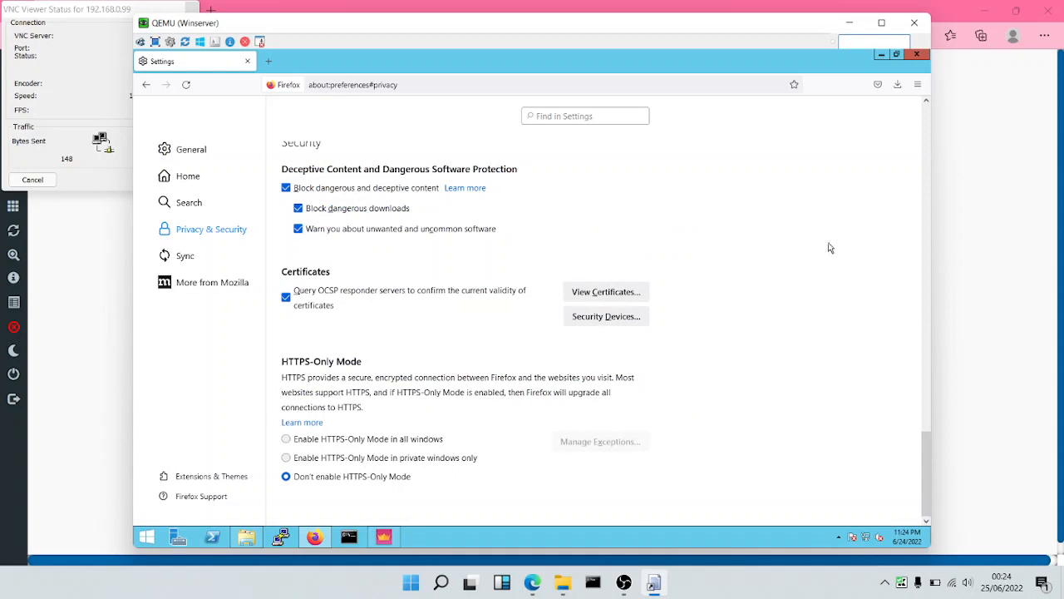
{"action": "mouse_move", "coordinate": [921, 54]}
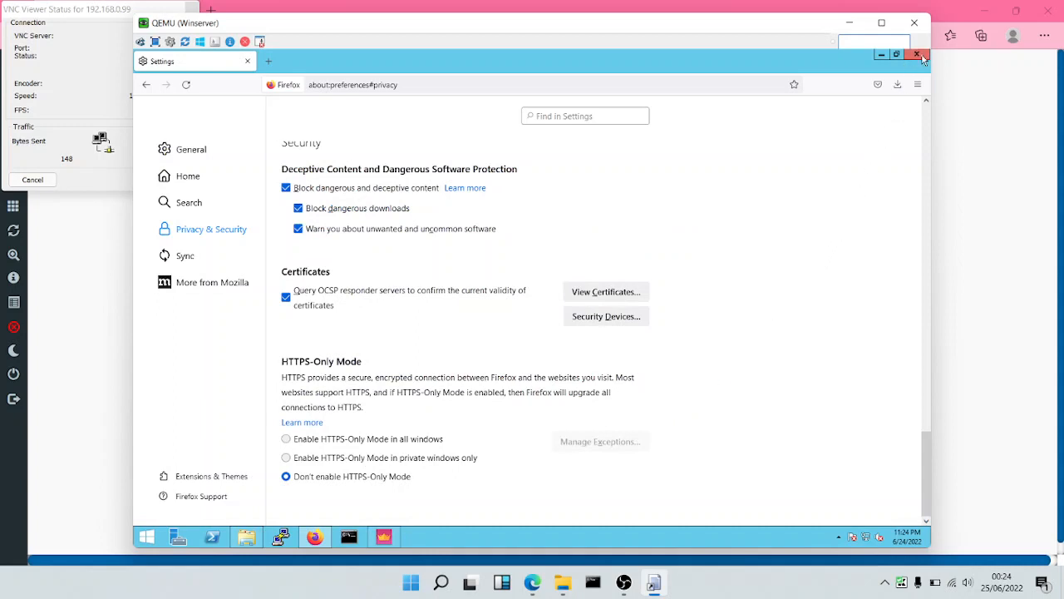
{"action": "left_click", "coordinate": [921, 55]}
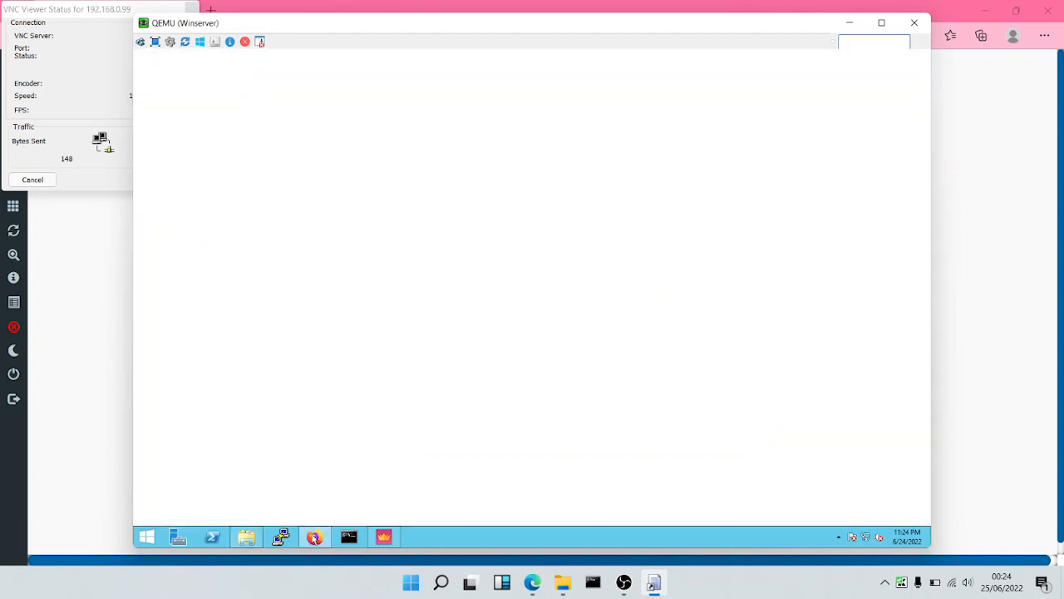
From the Start screen, open Run and launch certmgr.msc
{"action": "left_click", "coordinate": [314, 536]}
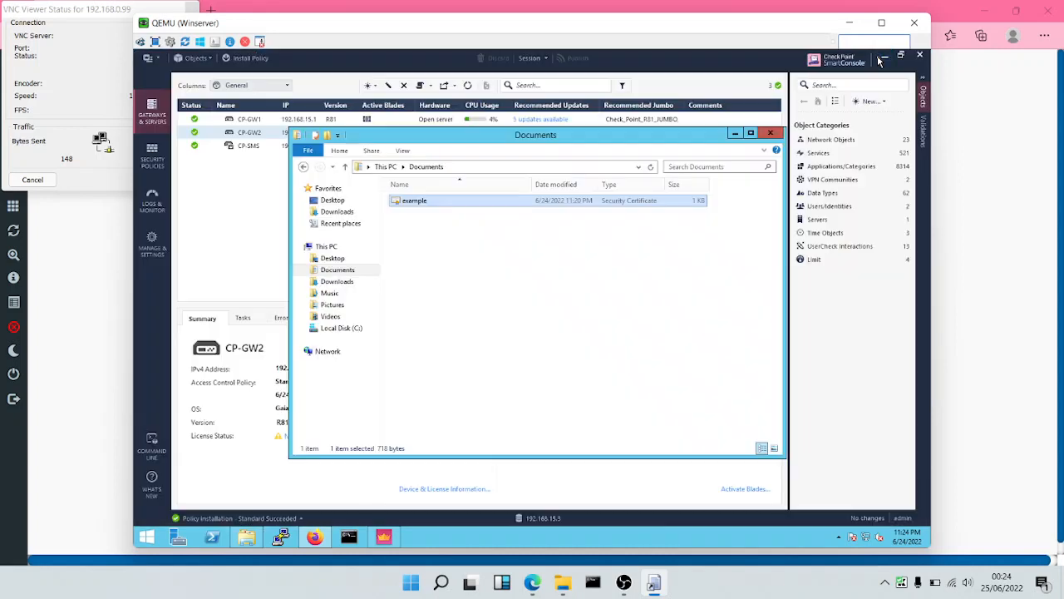
{"action": "left_click", "coordinate": [596, 283]}
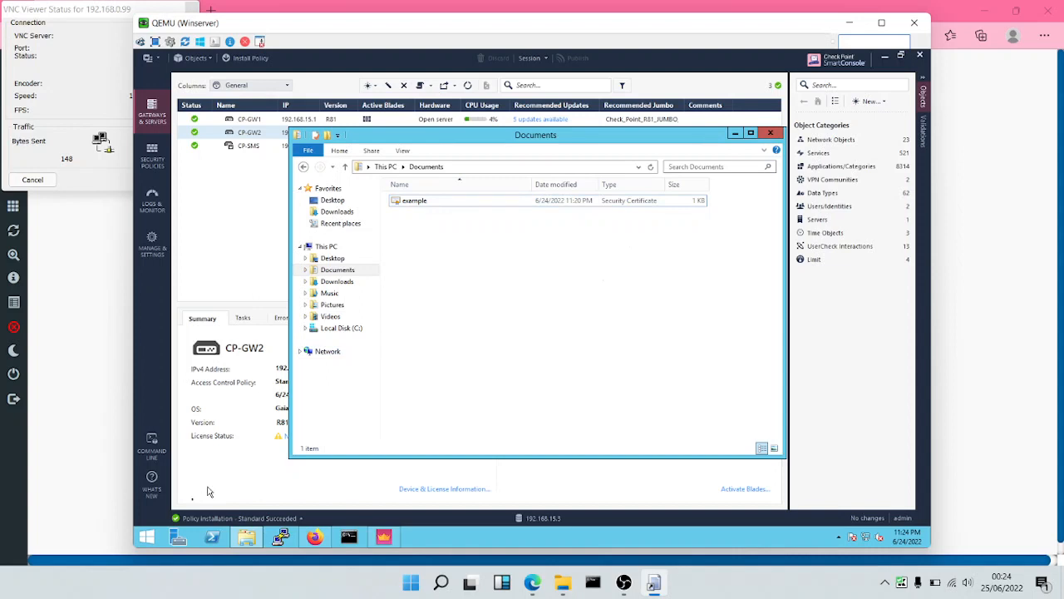
{"action": "left_click", "coordinate": [146, 537]}
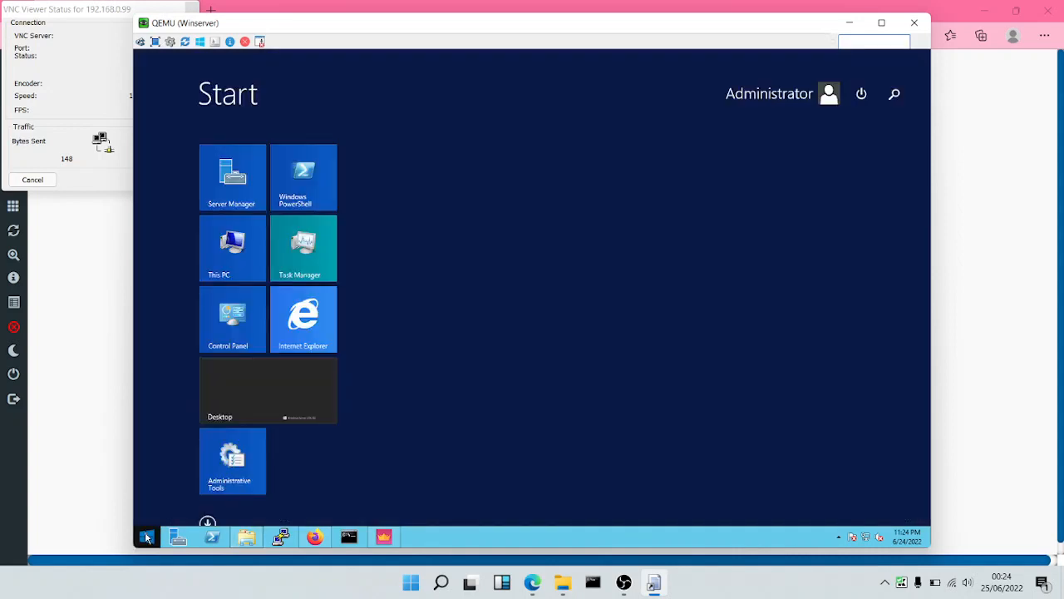
{"action": "type", "text": "run"}
{"action": "type", "text": "cert"}
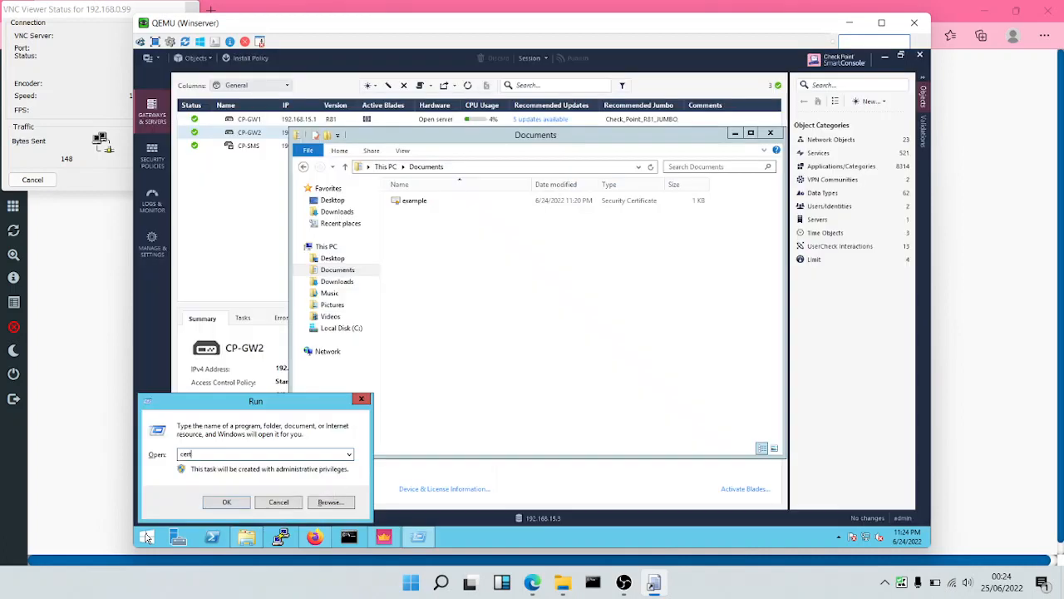
{"action": "type", "text": "mgr"}
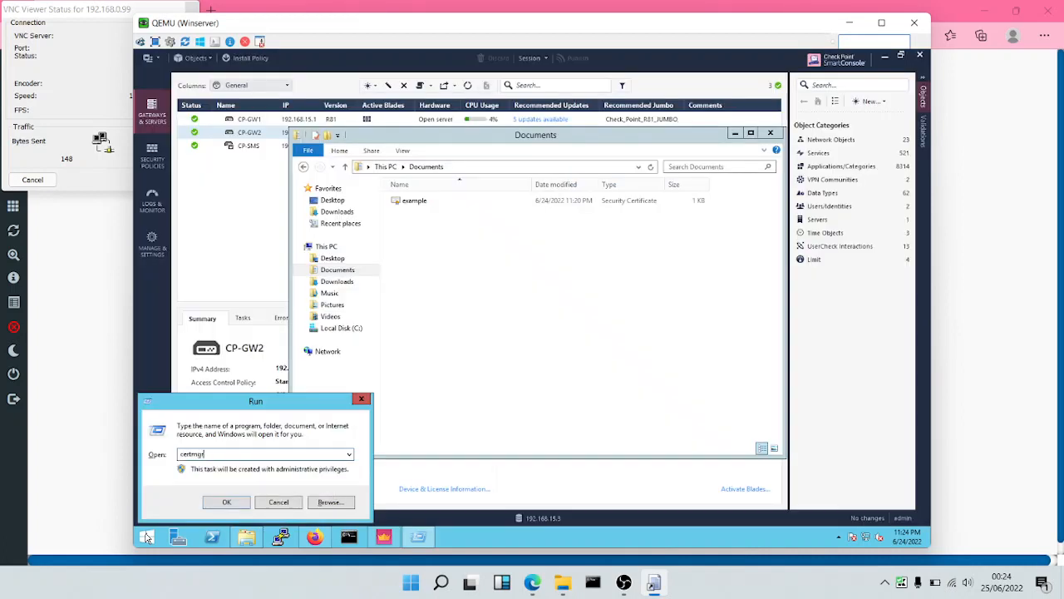
{"action": "type", "text": ".msc"}
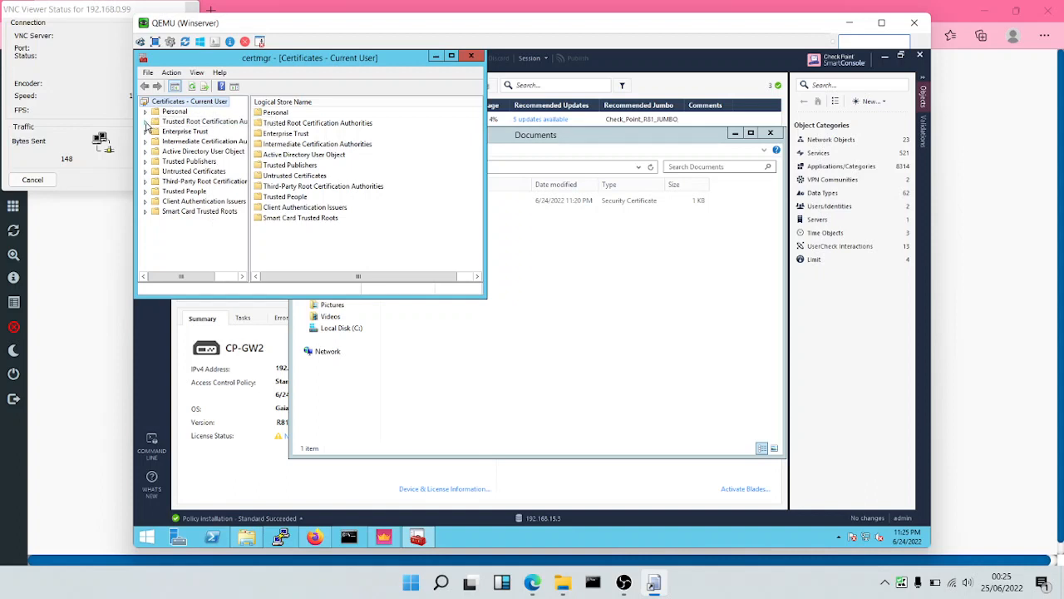
Confirm 'example' is listed under Trusted Root Certification Authorities, then return to the EVE-NG topology
{"action": "left_click", "coordinate": [146, 122]}
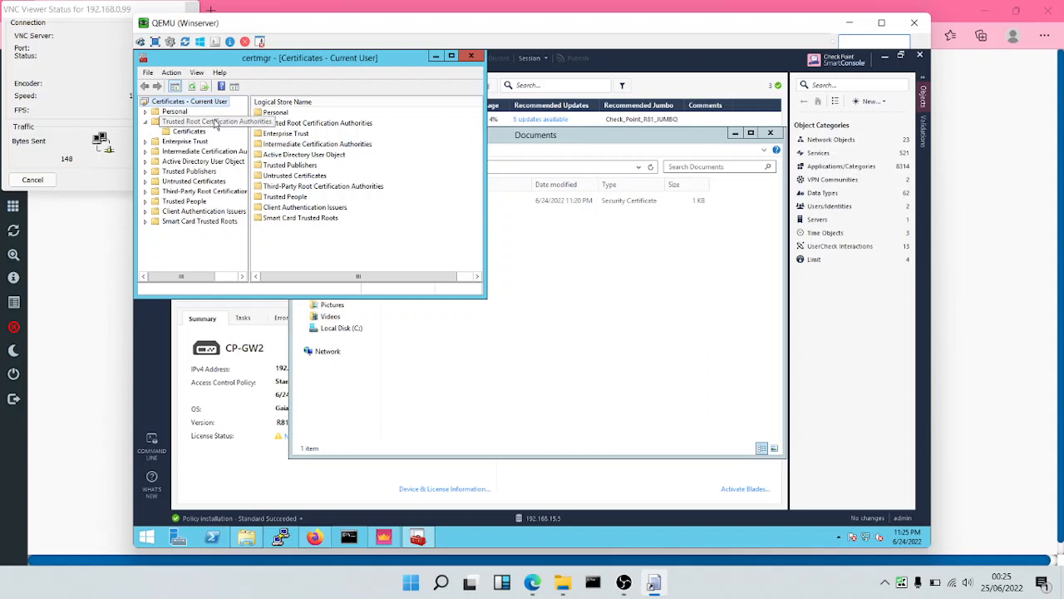
{"action": "left_click", "coordinate": [189, 132]}
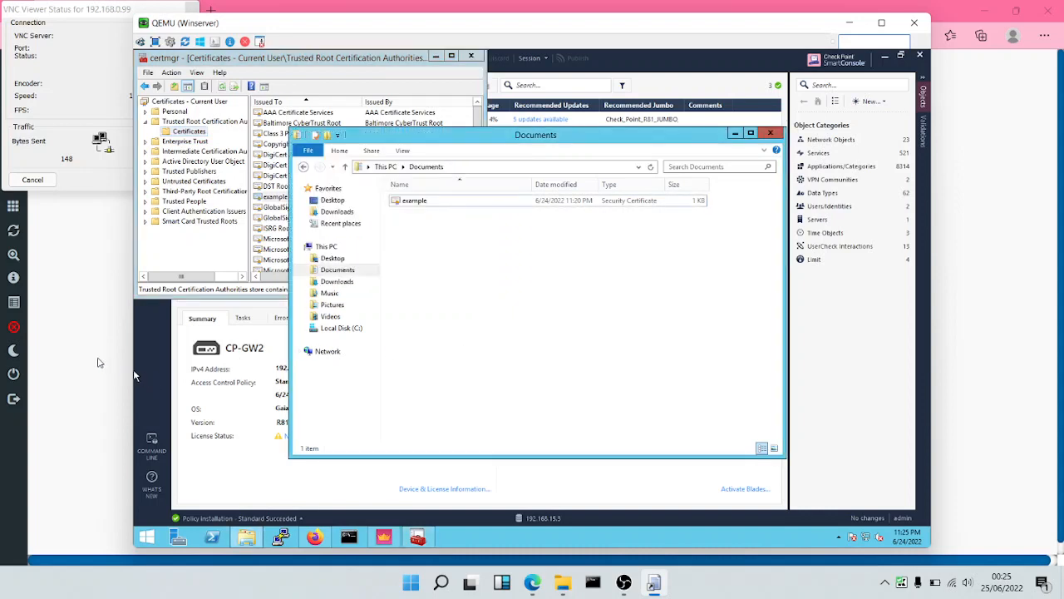
{"action": "left_click", "coordinate": [532, 582]}
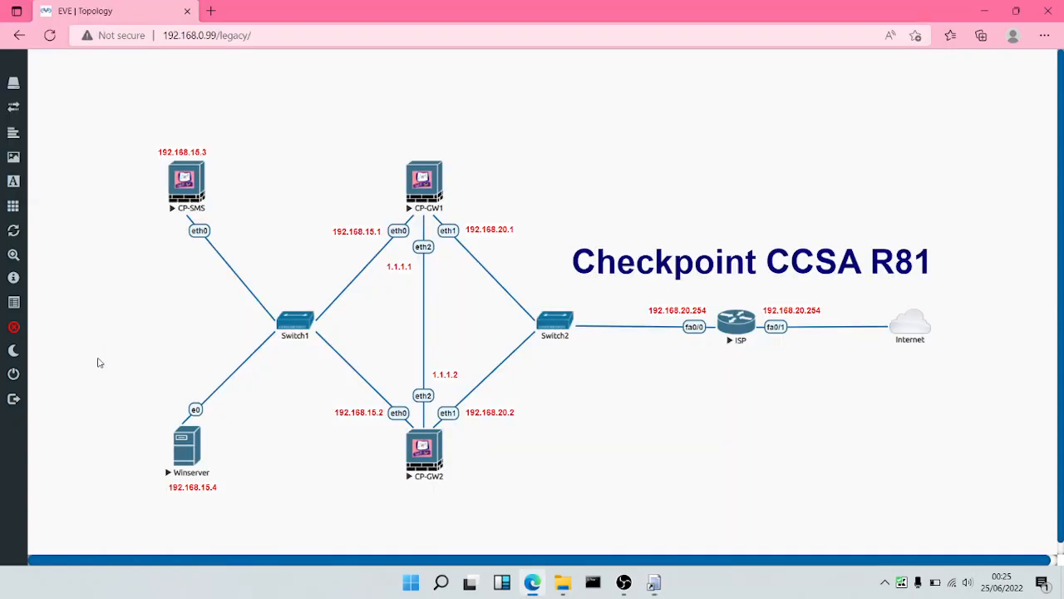